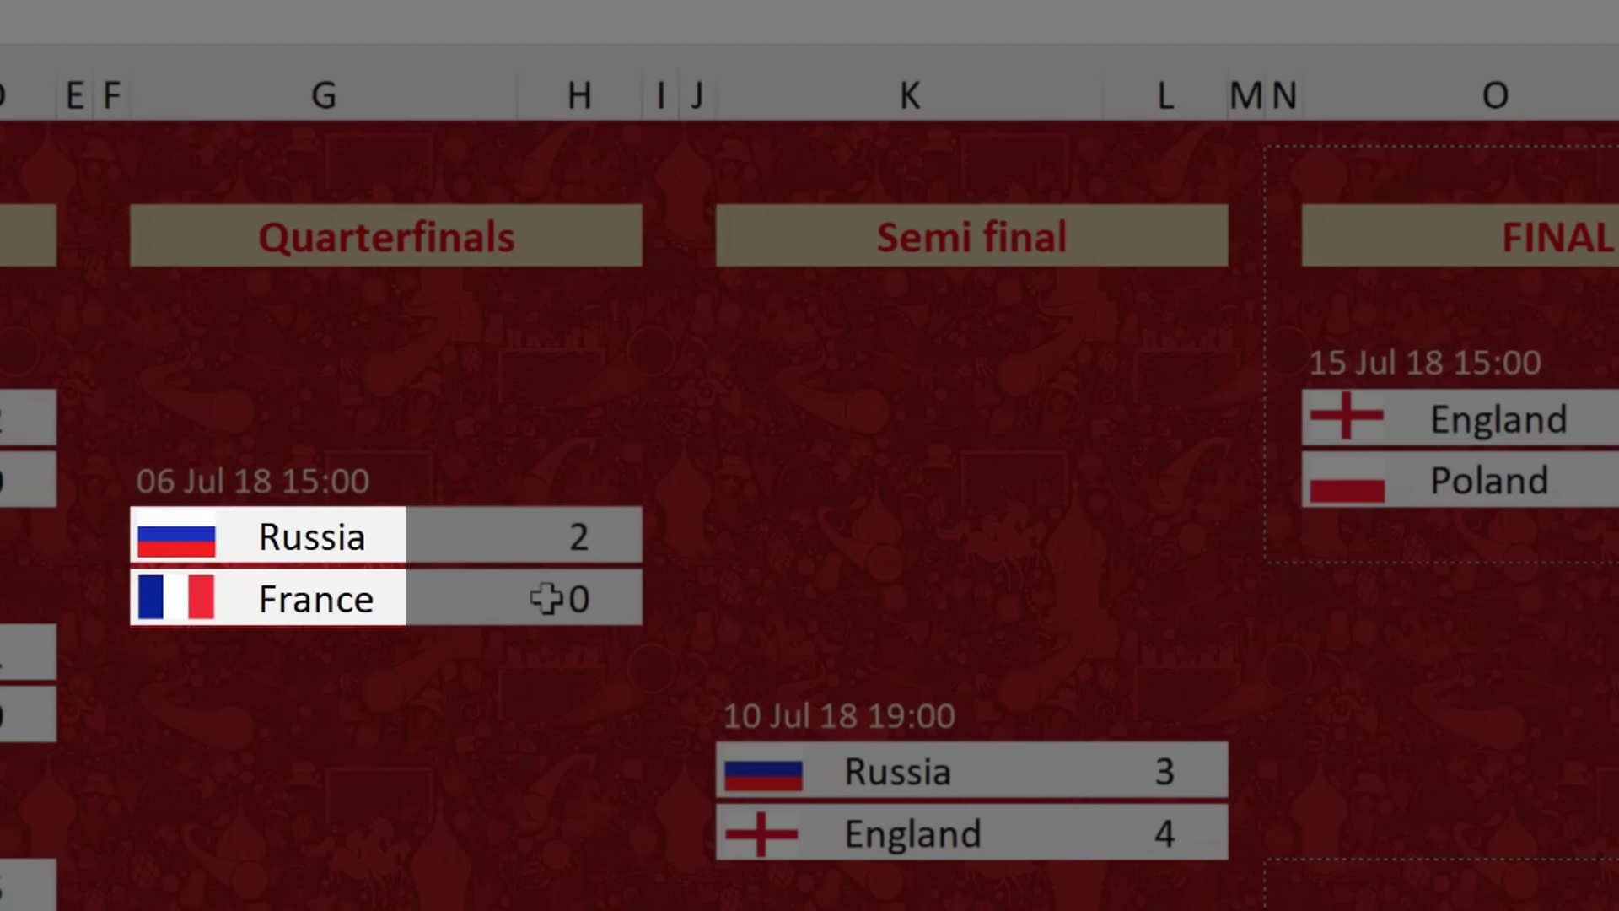
pyautogui.moveTo(565, 598)
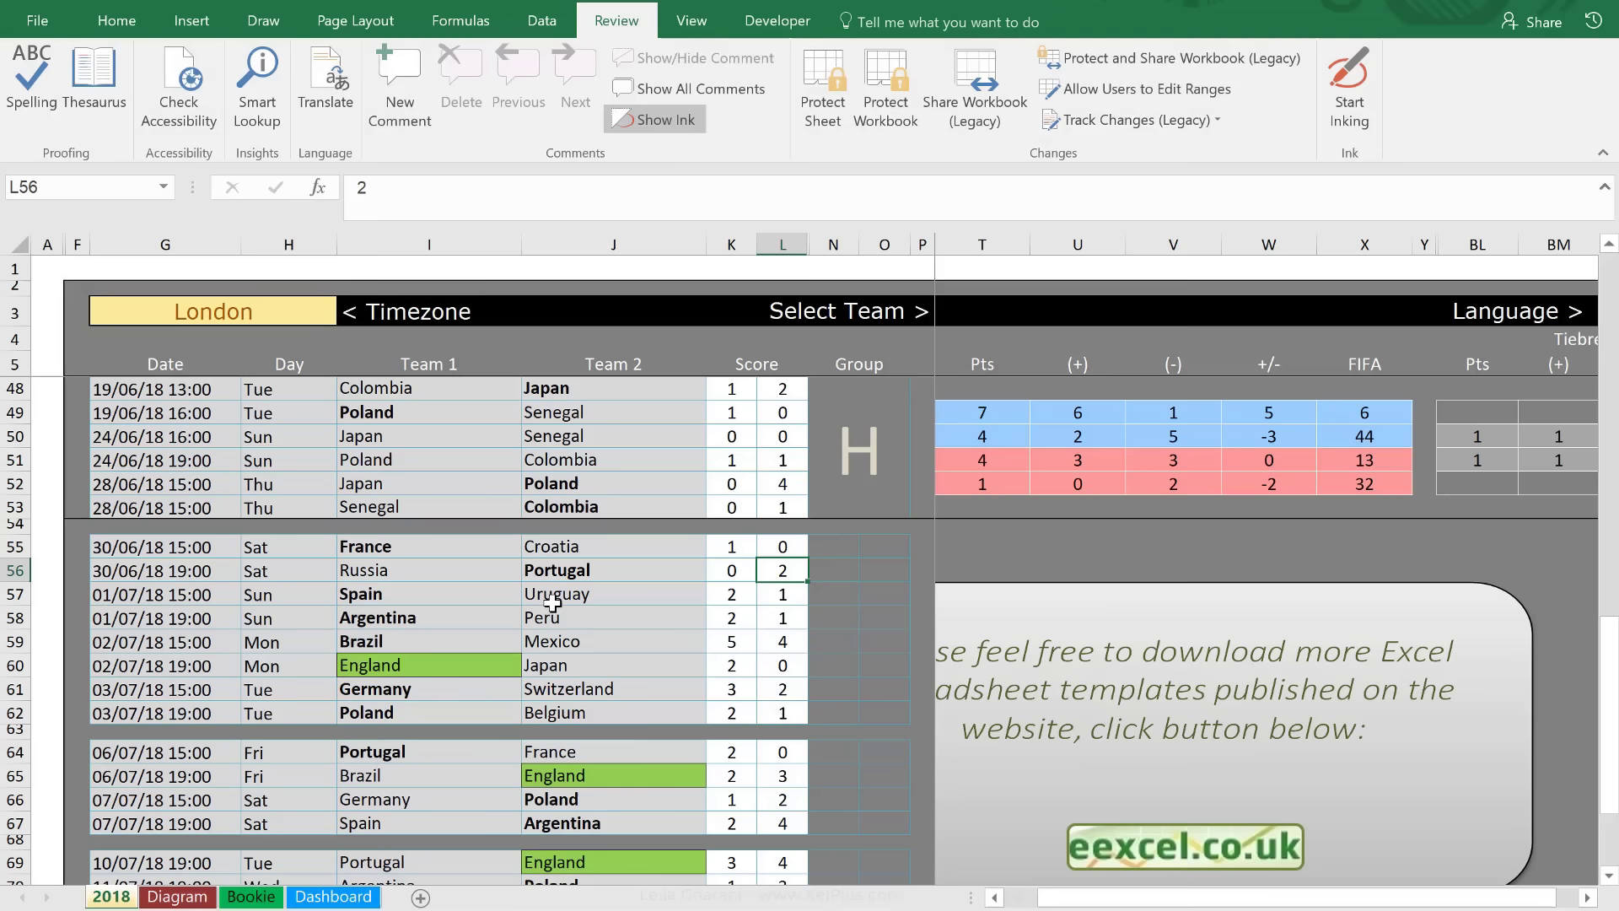
# Review the Report sheet and return to the Master sheet at the Germany row
pyautogui.click(175, 896)
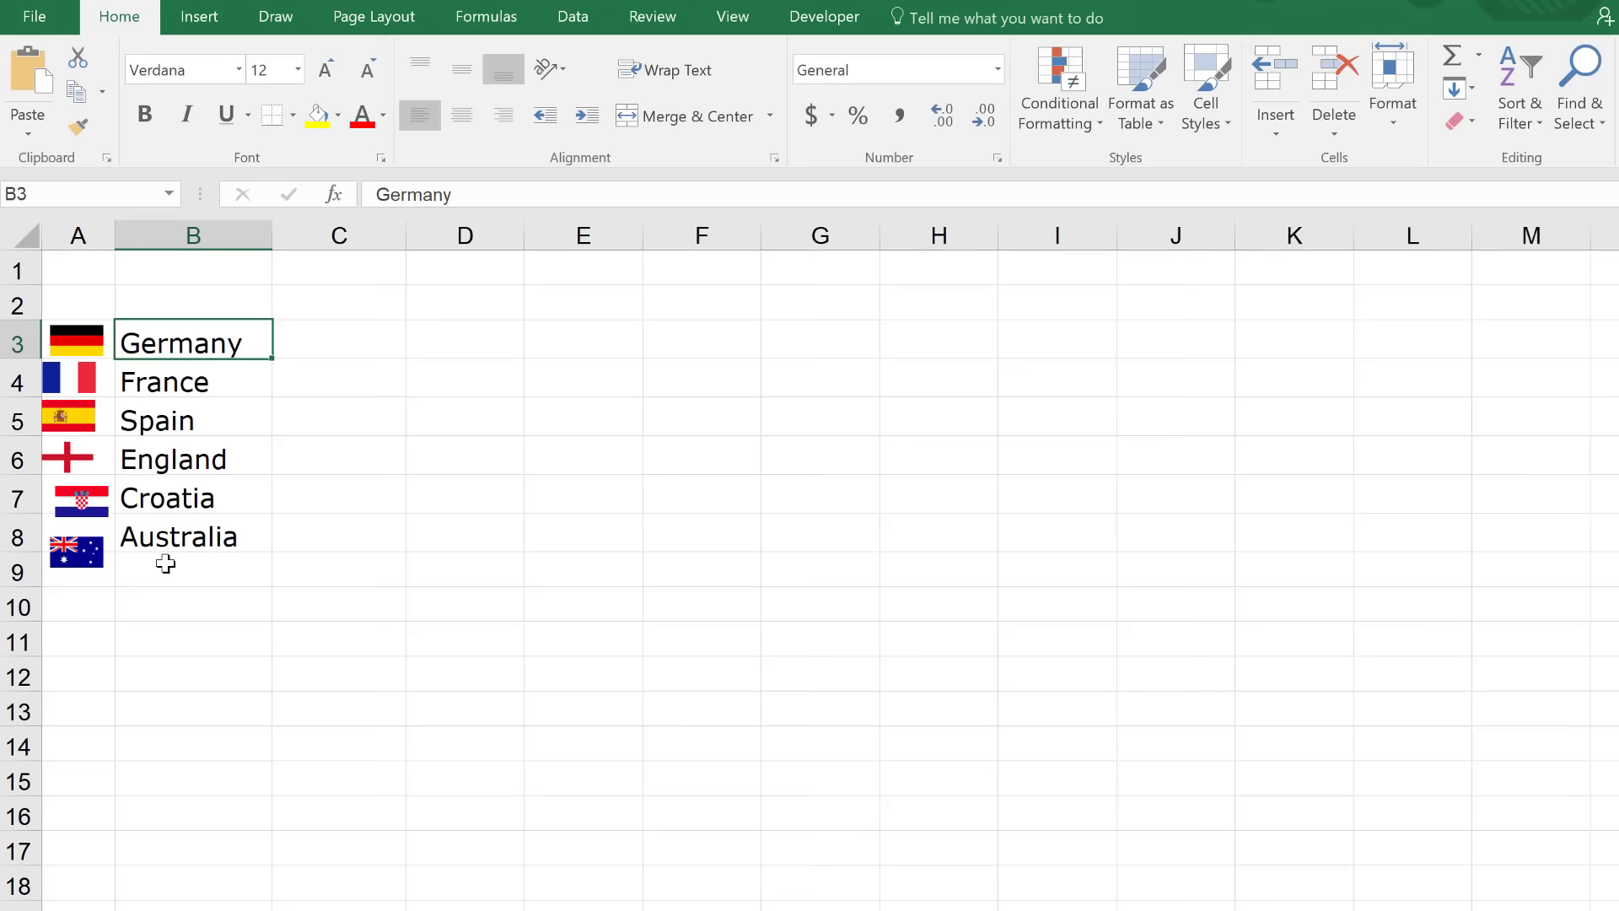
pyautogui.click(113, 895)
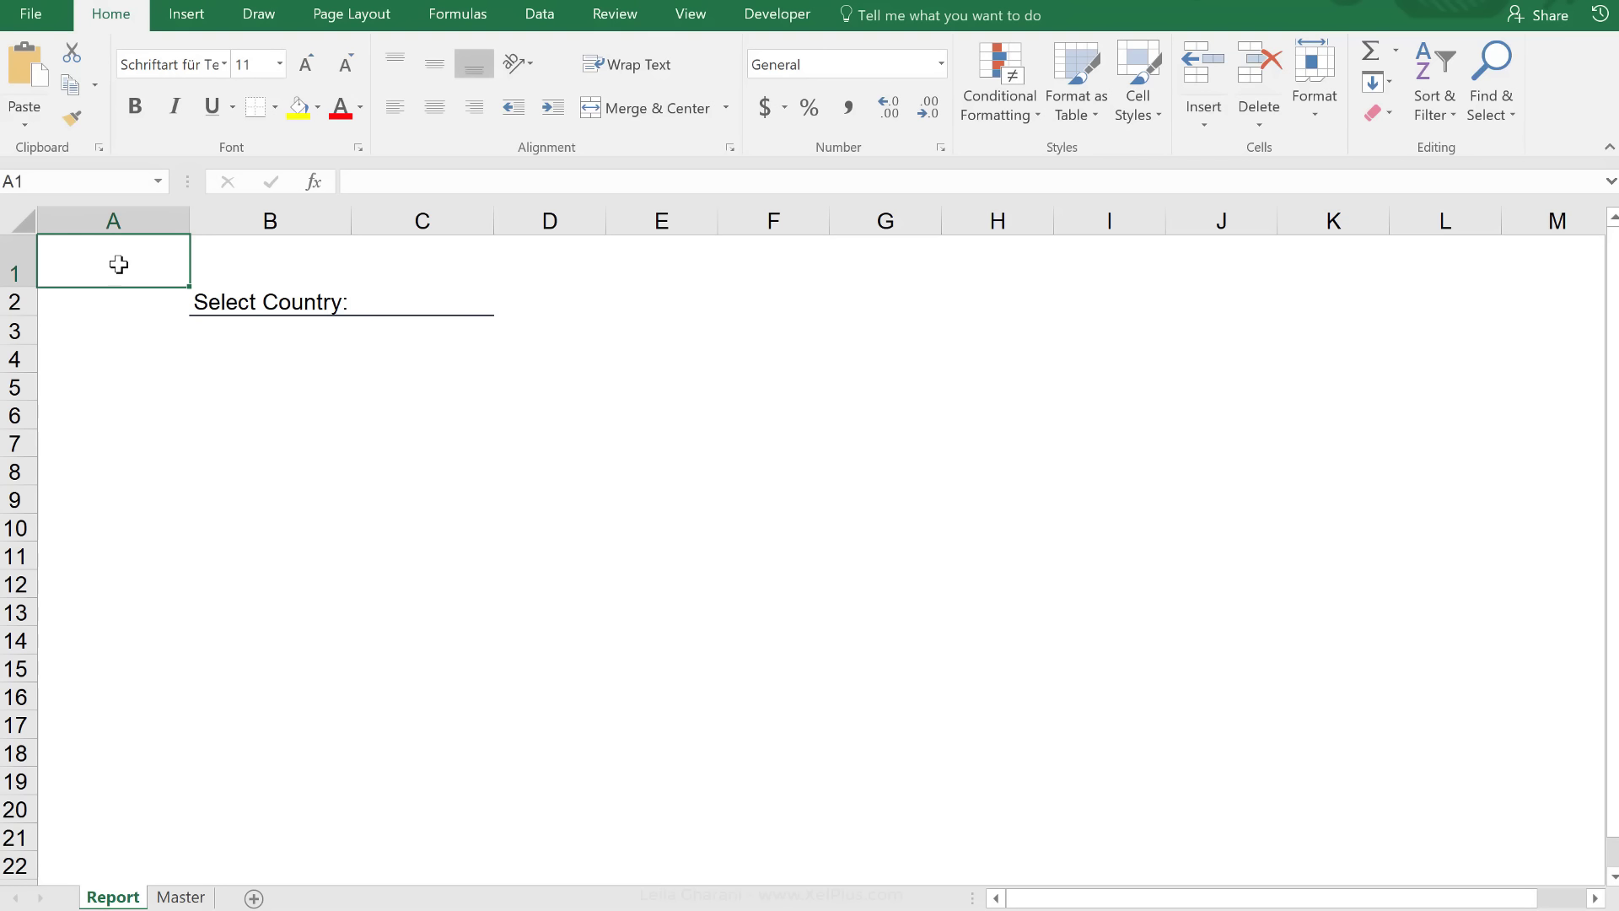
pyautogui.click(180, 895)
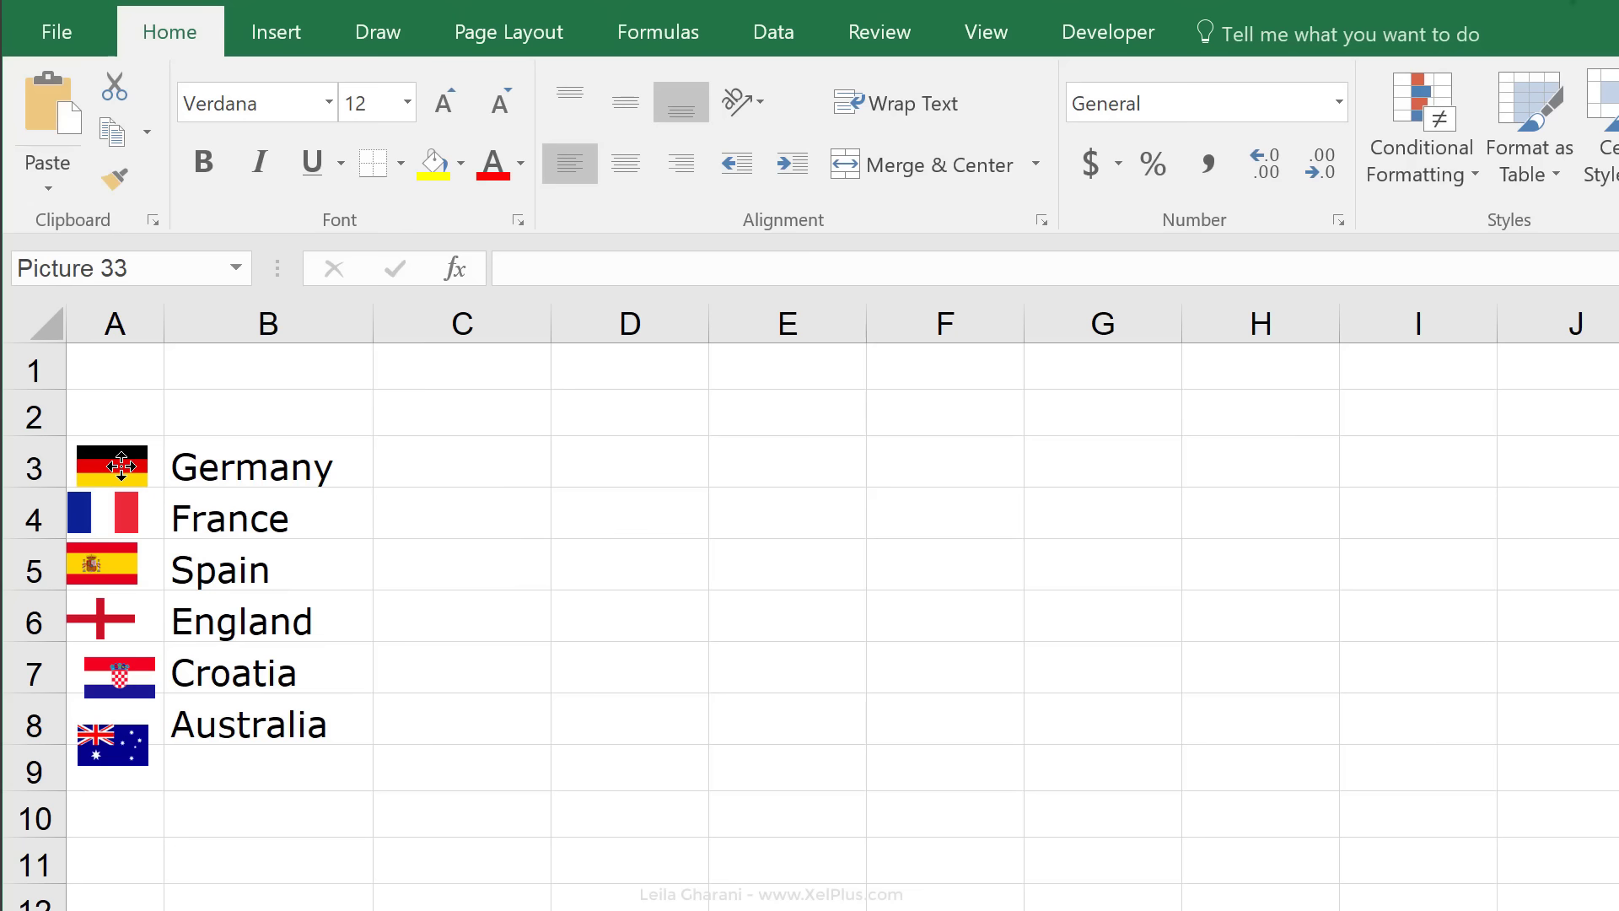
pyautogui.click(266, 465)
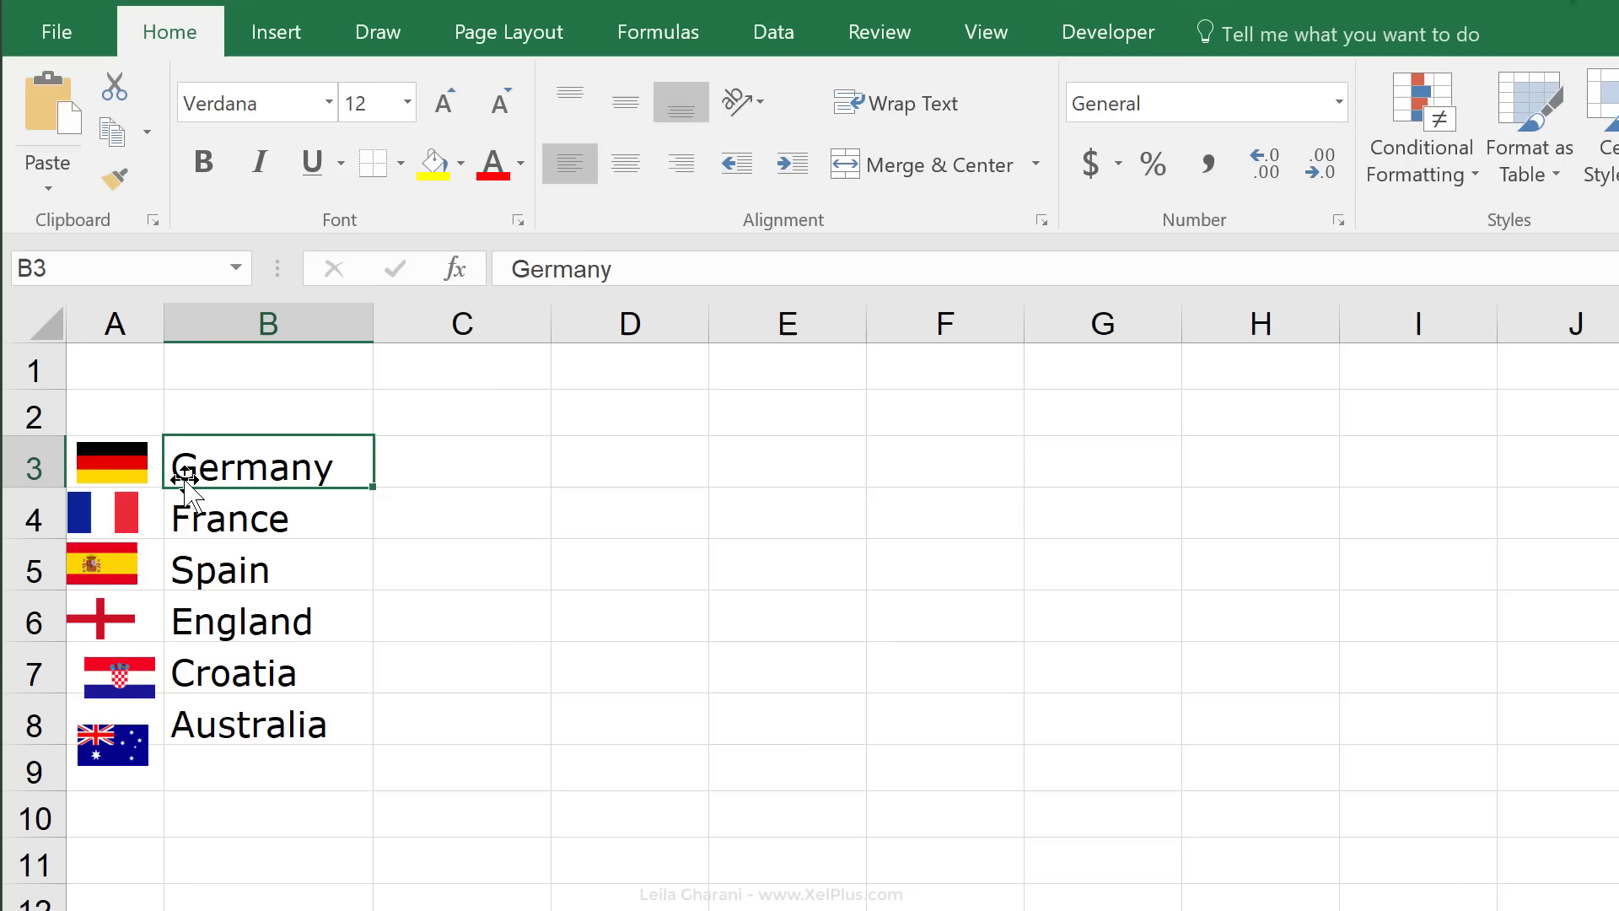
# Select all six flag pictures on the Master sheet and bring up their format settings (Ctrl+1)
pyautogui.click(111, 514)
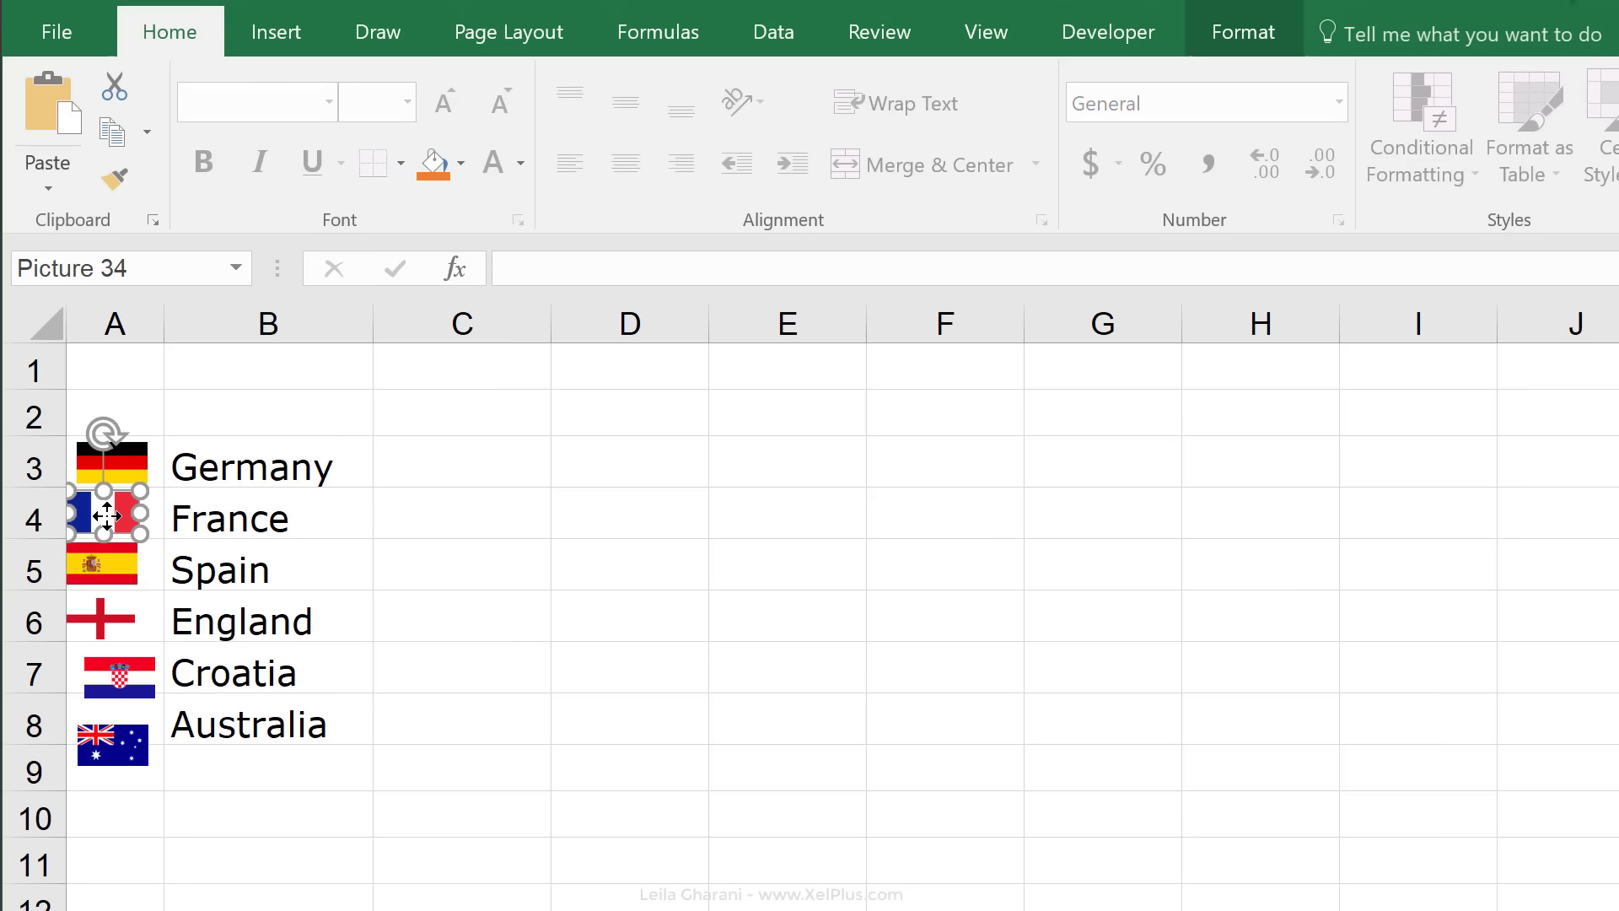
pyautogui.press('ctrl+a')
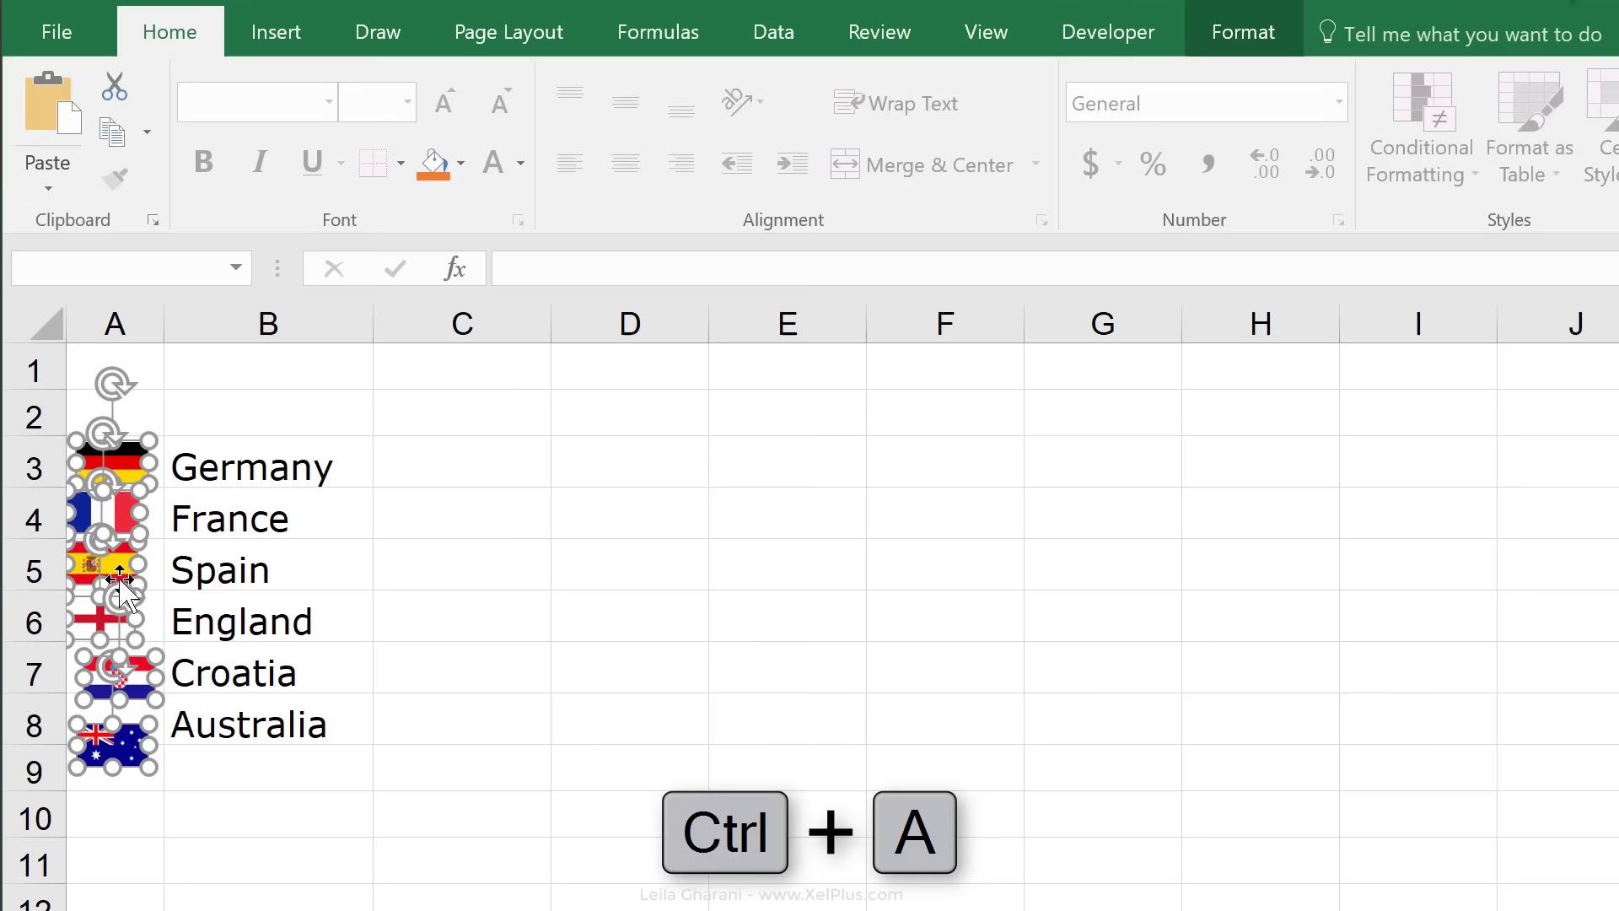
pyautogui.press('ctrl+1')
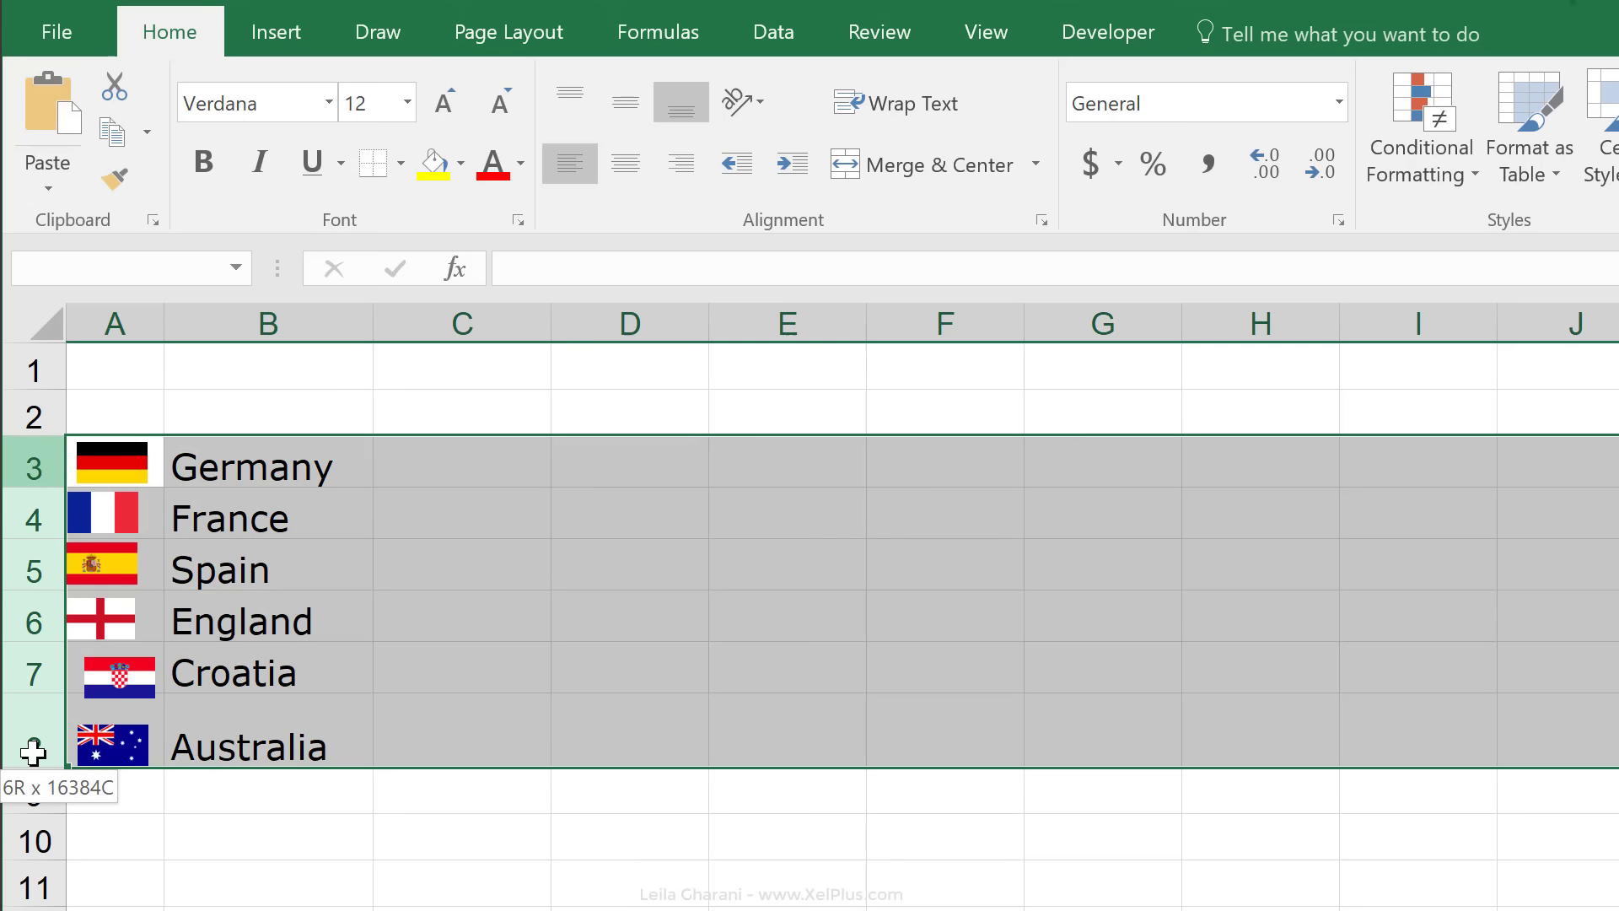
# Apply one uniform Row Height to country rows 3 to 8, then select the Germany flag
pyautogui.rightClick(248, 536)
pyautogui.write('1')
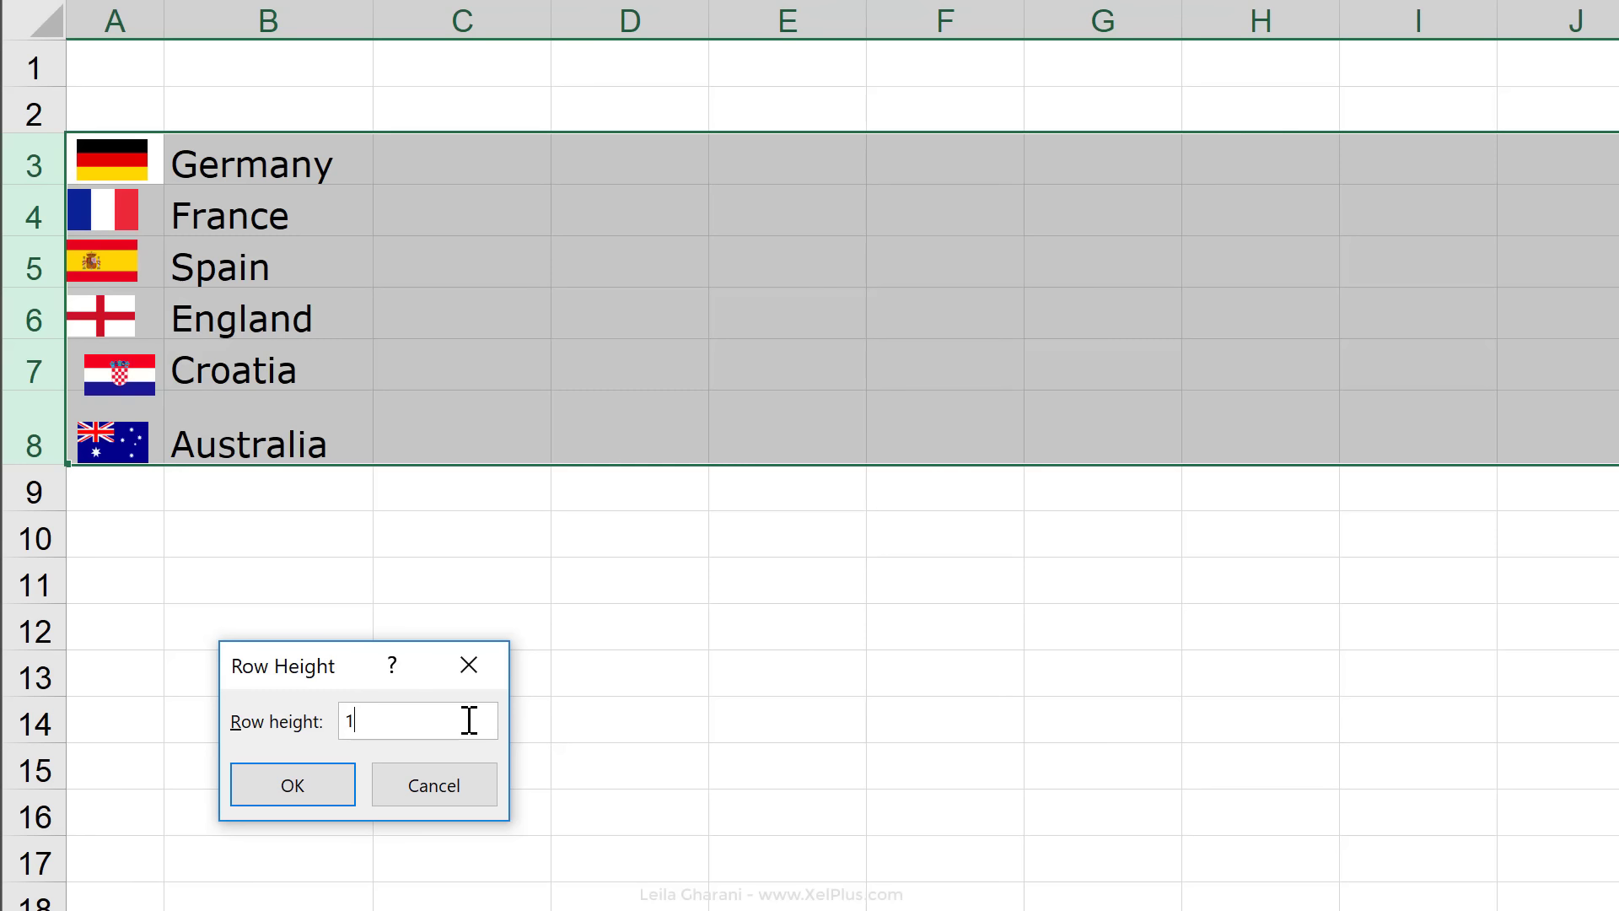
pyautogui.click(292, 784)
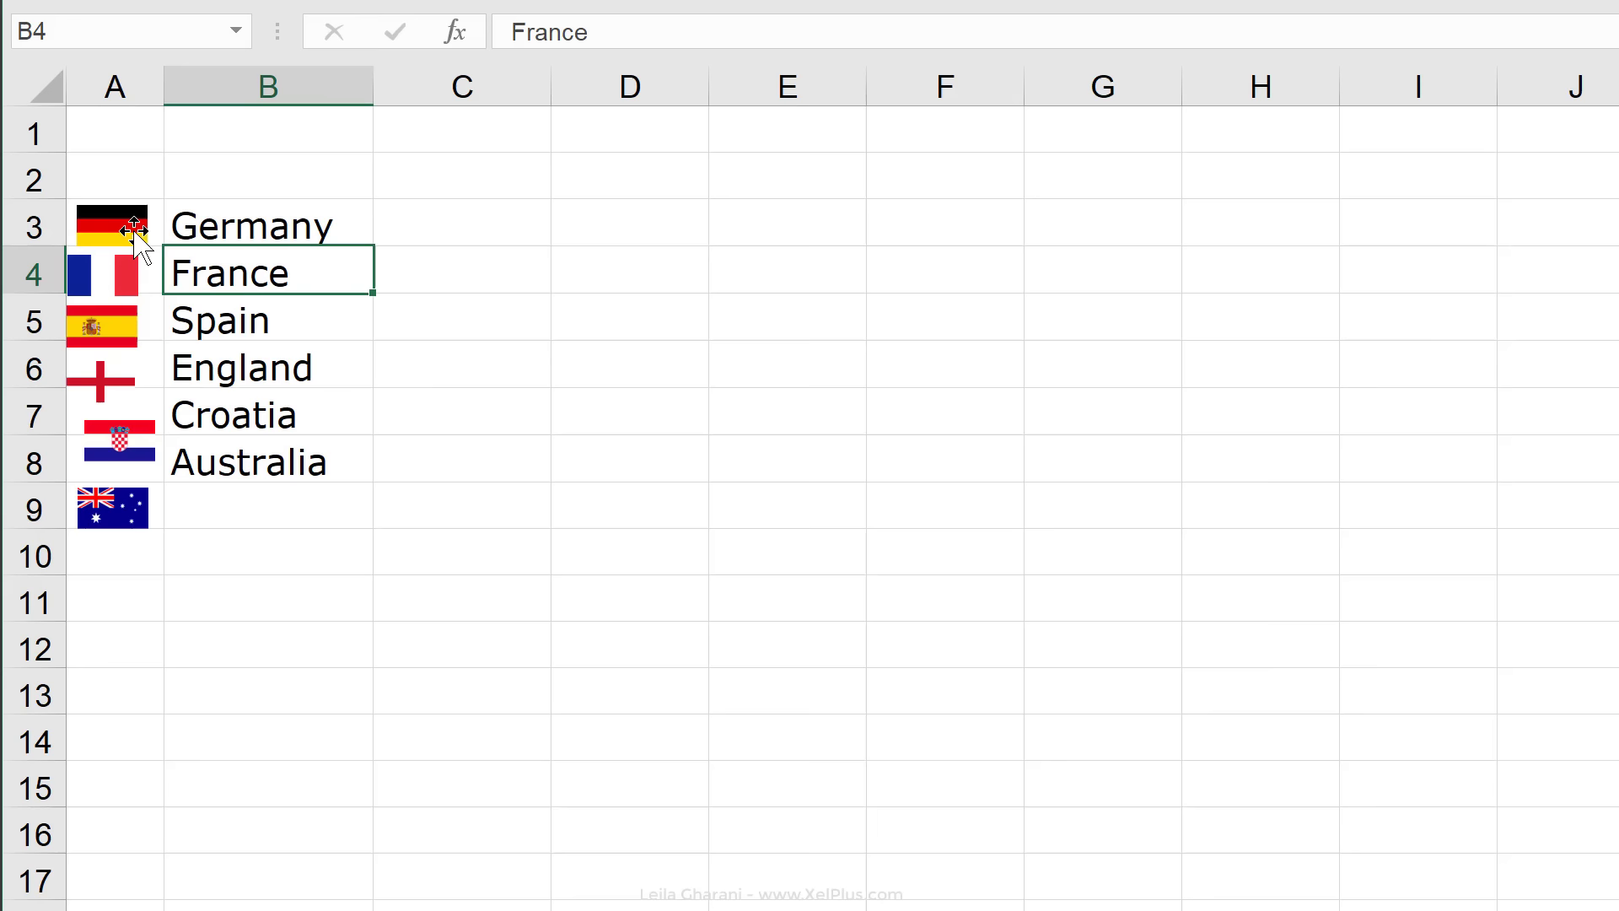
pyautogui.click(111, 225)
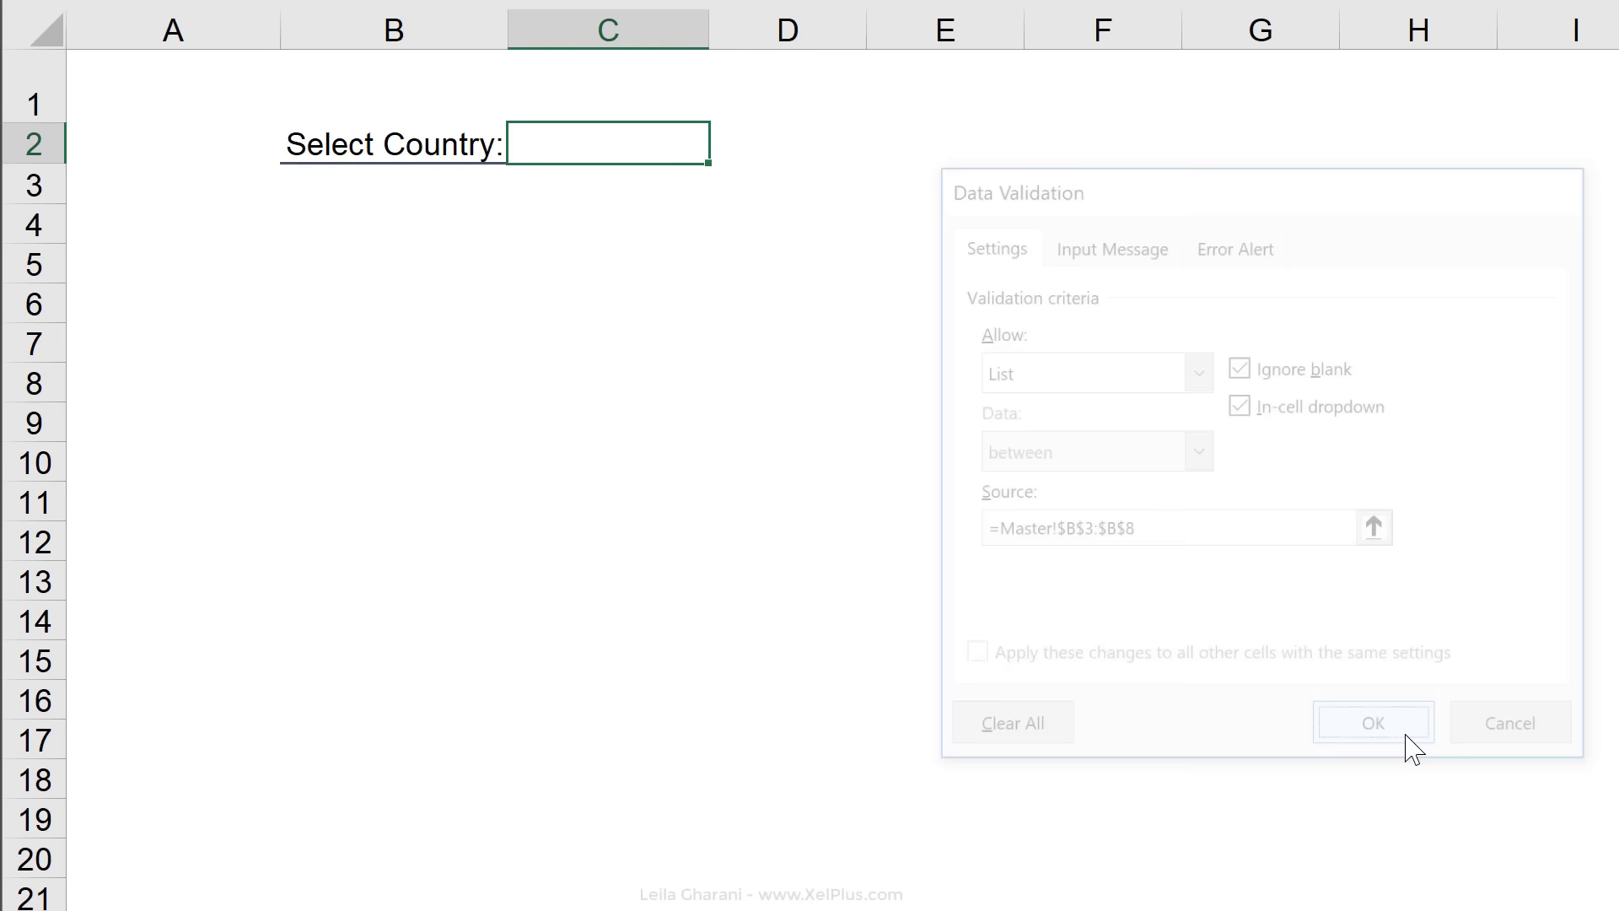
# Confirm the list validation on Report C2 sourced from Master B3:B8
pyautogui.click(1370, 722)
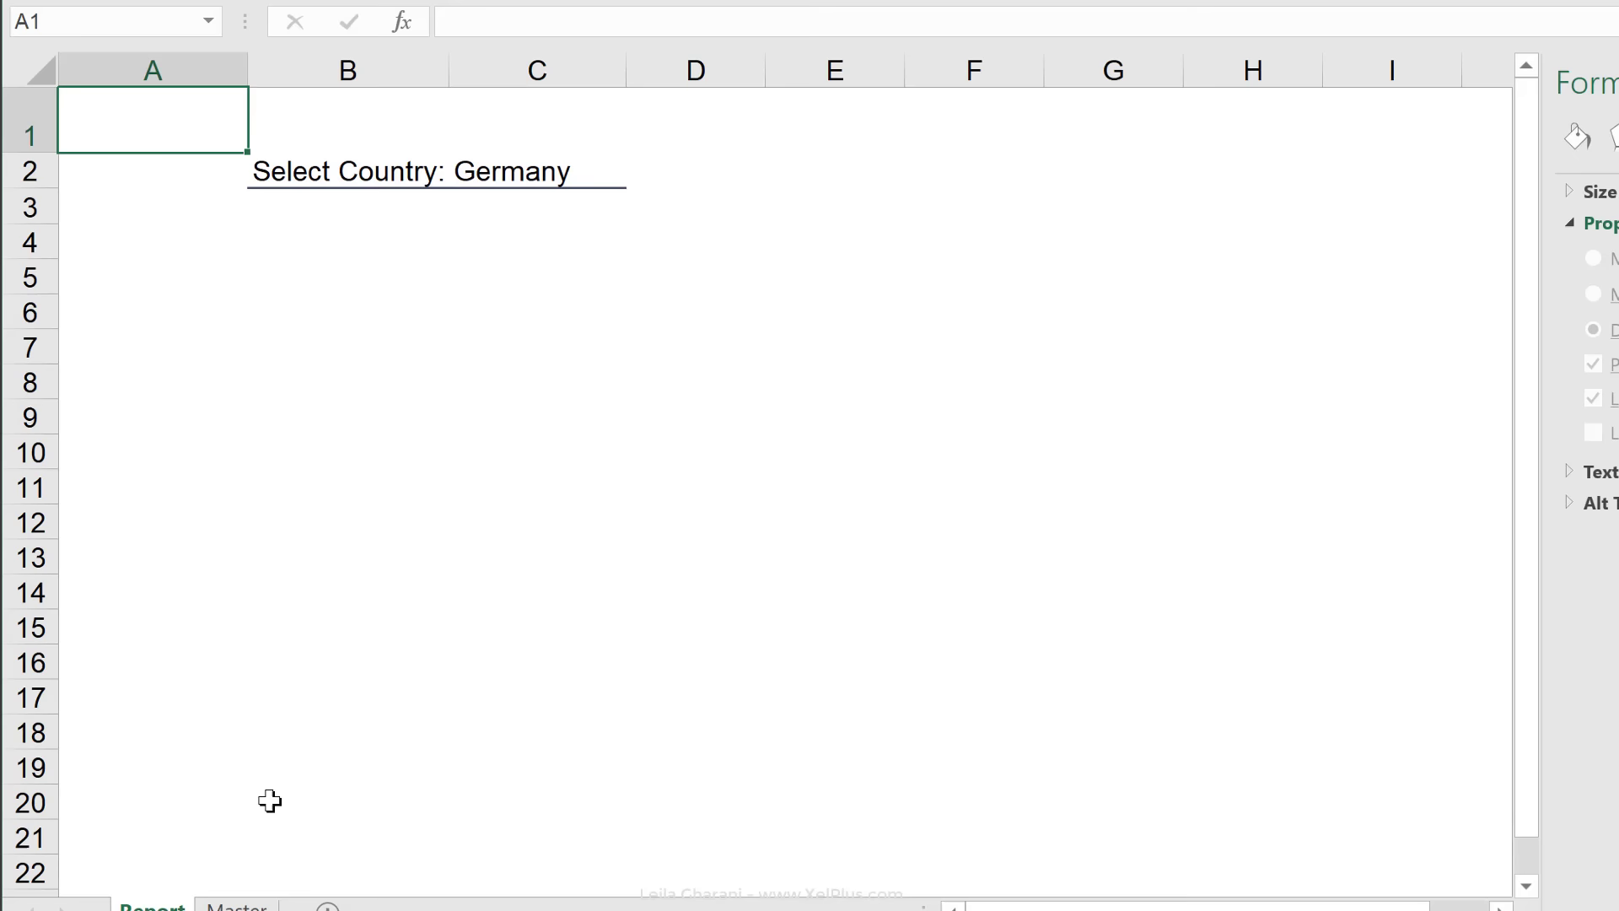
# Copy the Germany flag cell from Master and select its pasted copy on the Report sheet
pyautogui.click(227, 890)
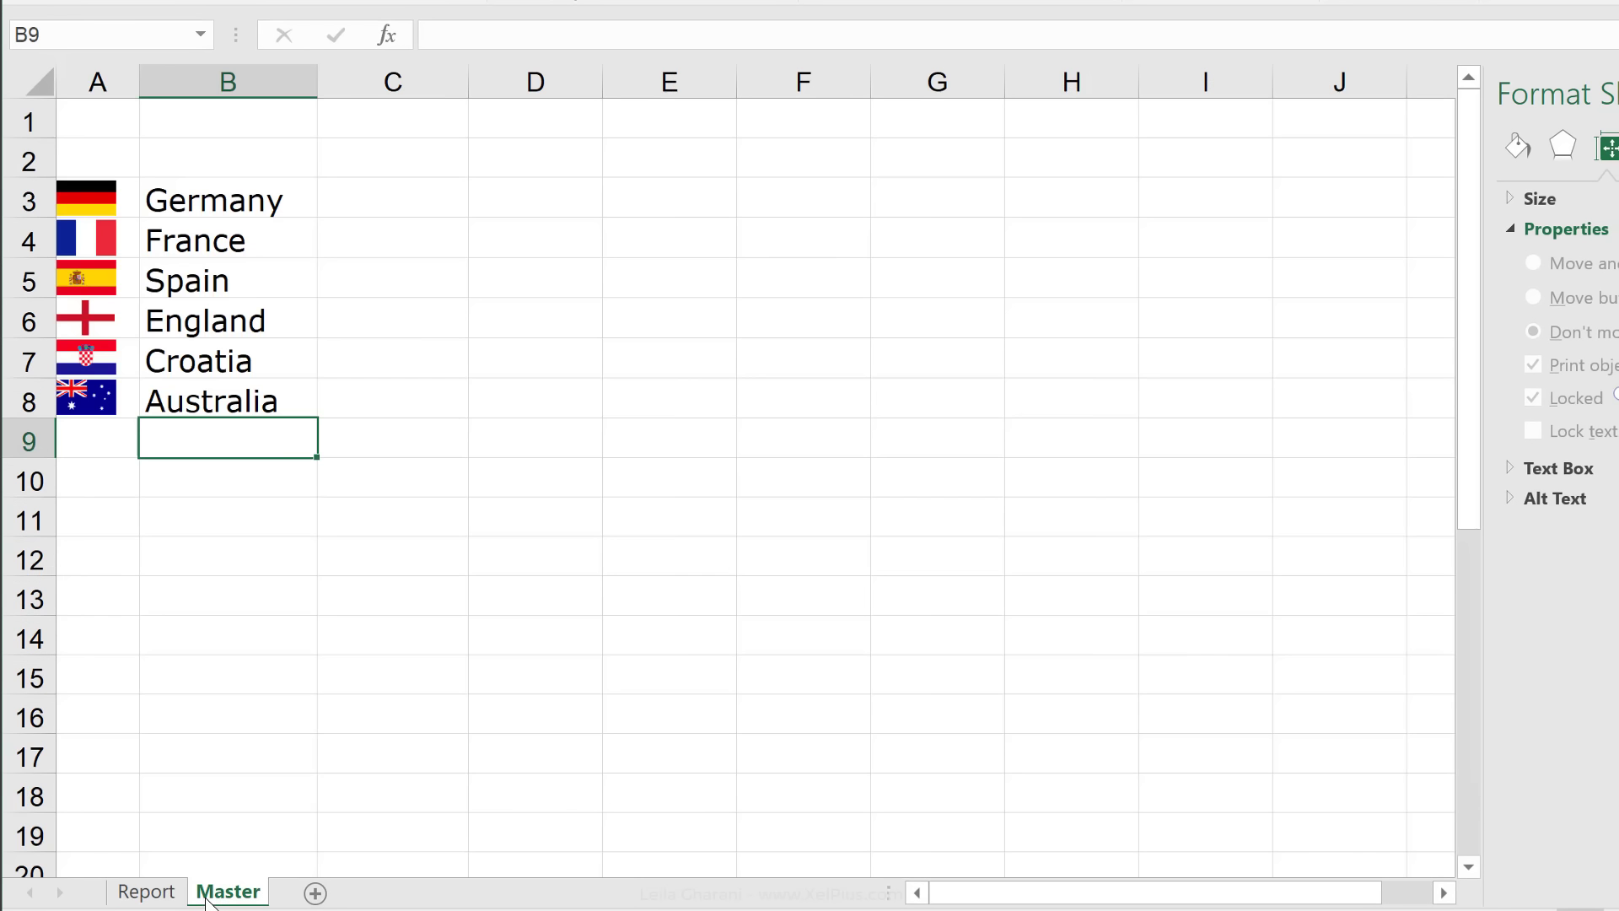
pyautogui.click(86, 199)
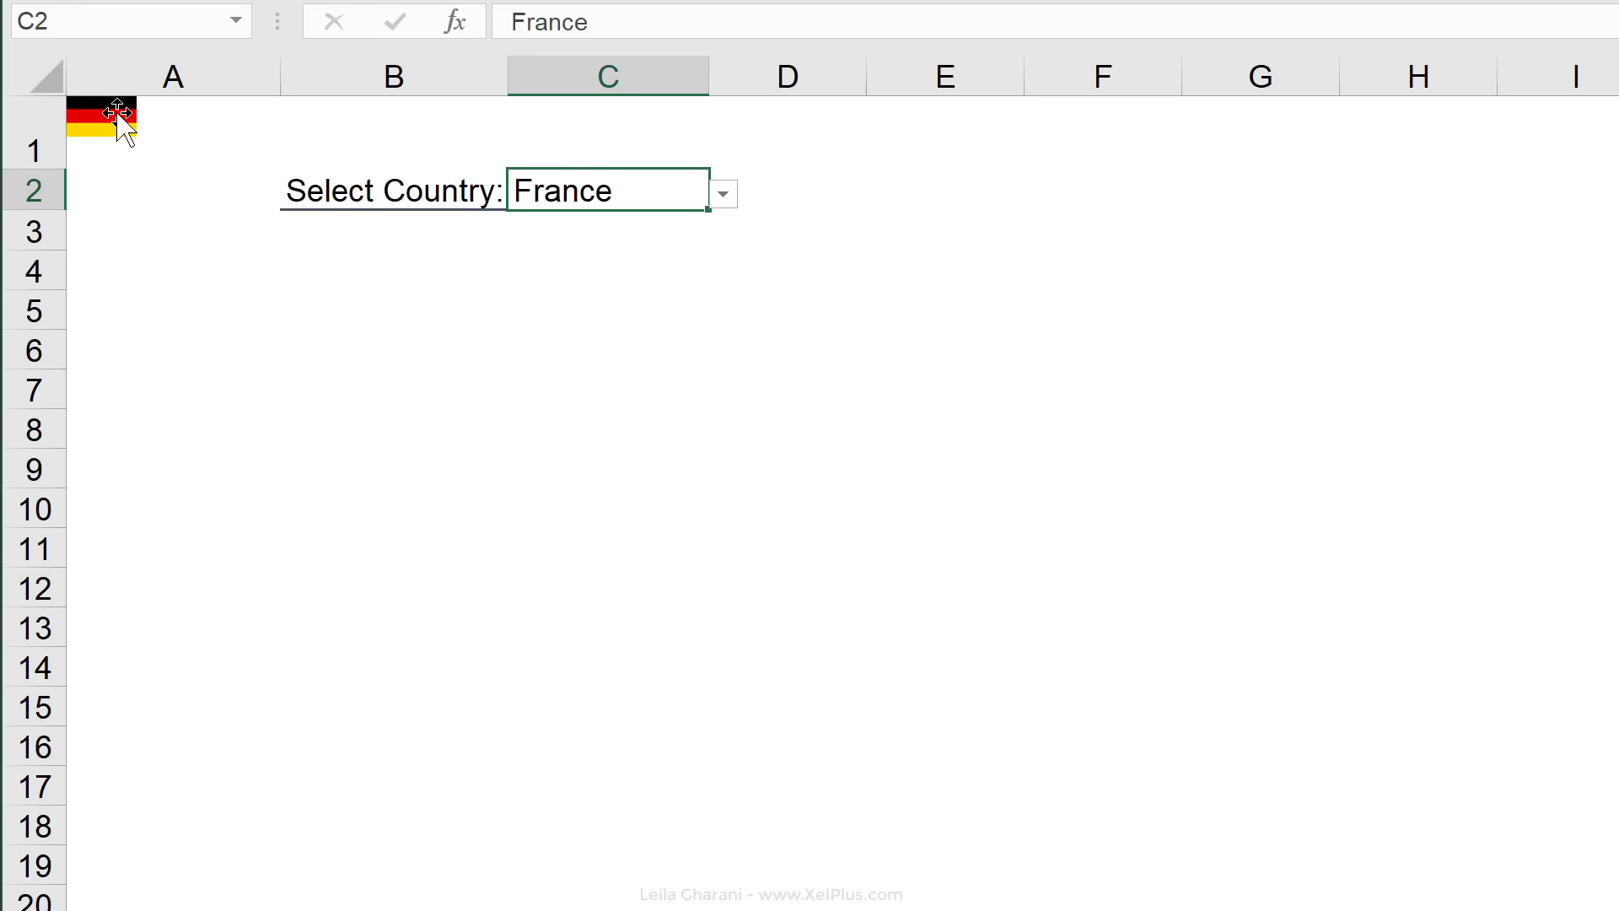
pyautogui.click(103, 122)
pyautogui.write('=')
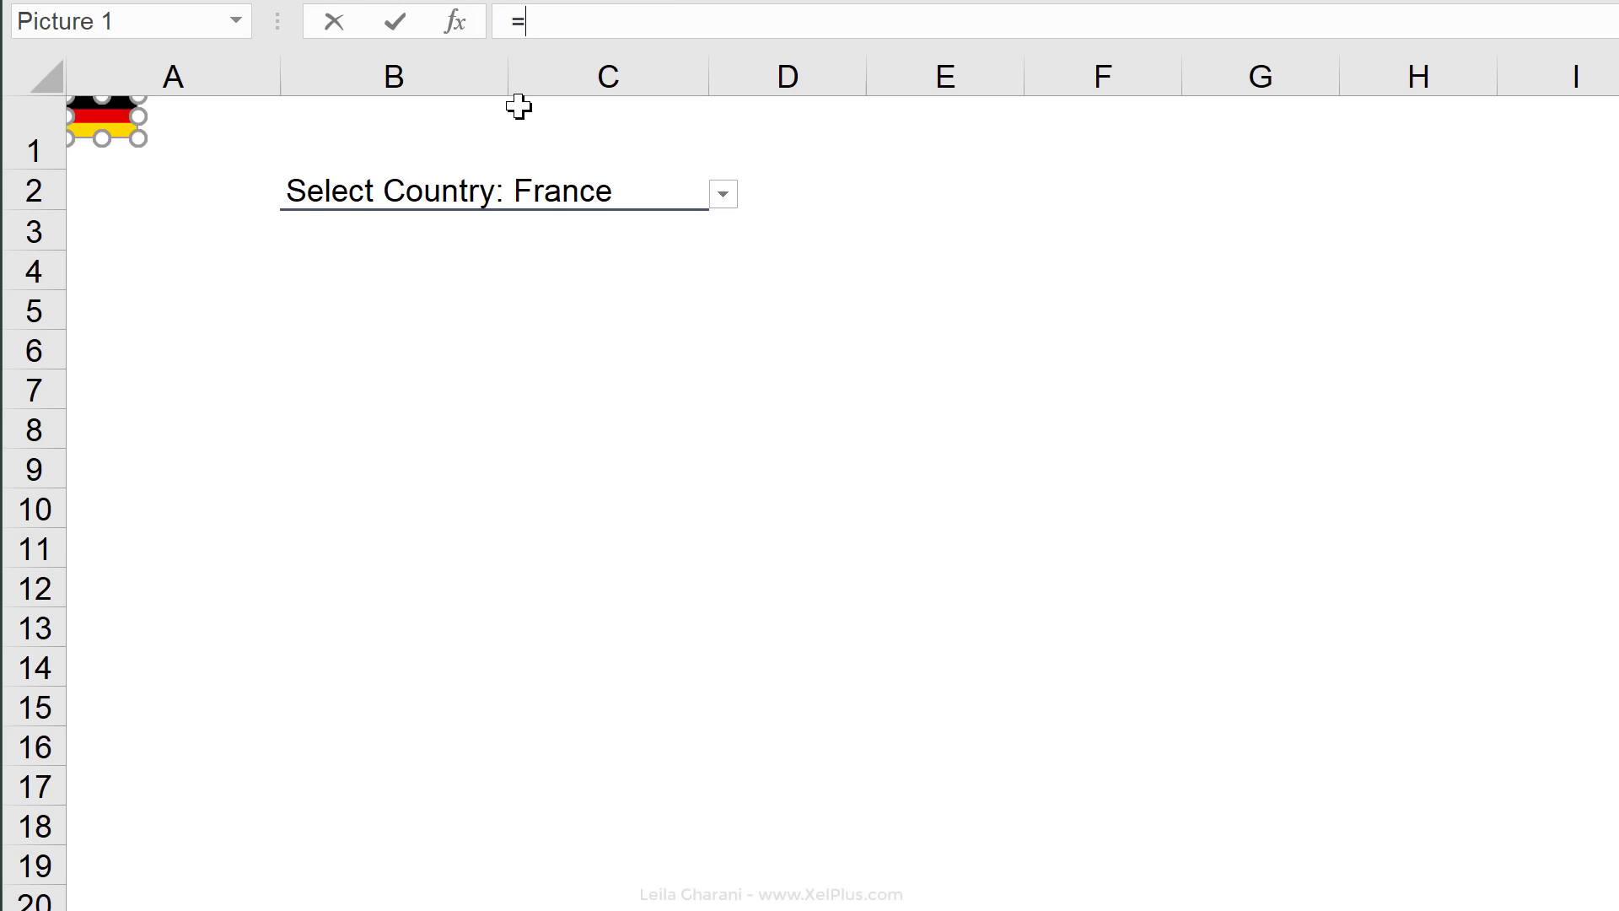
# Link the Report picture to the Germany flag cell, then move between Report and Master sheets
pyautogui.click(607, 190)
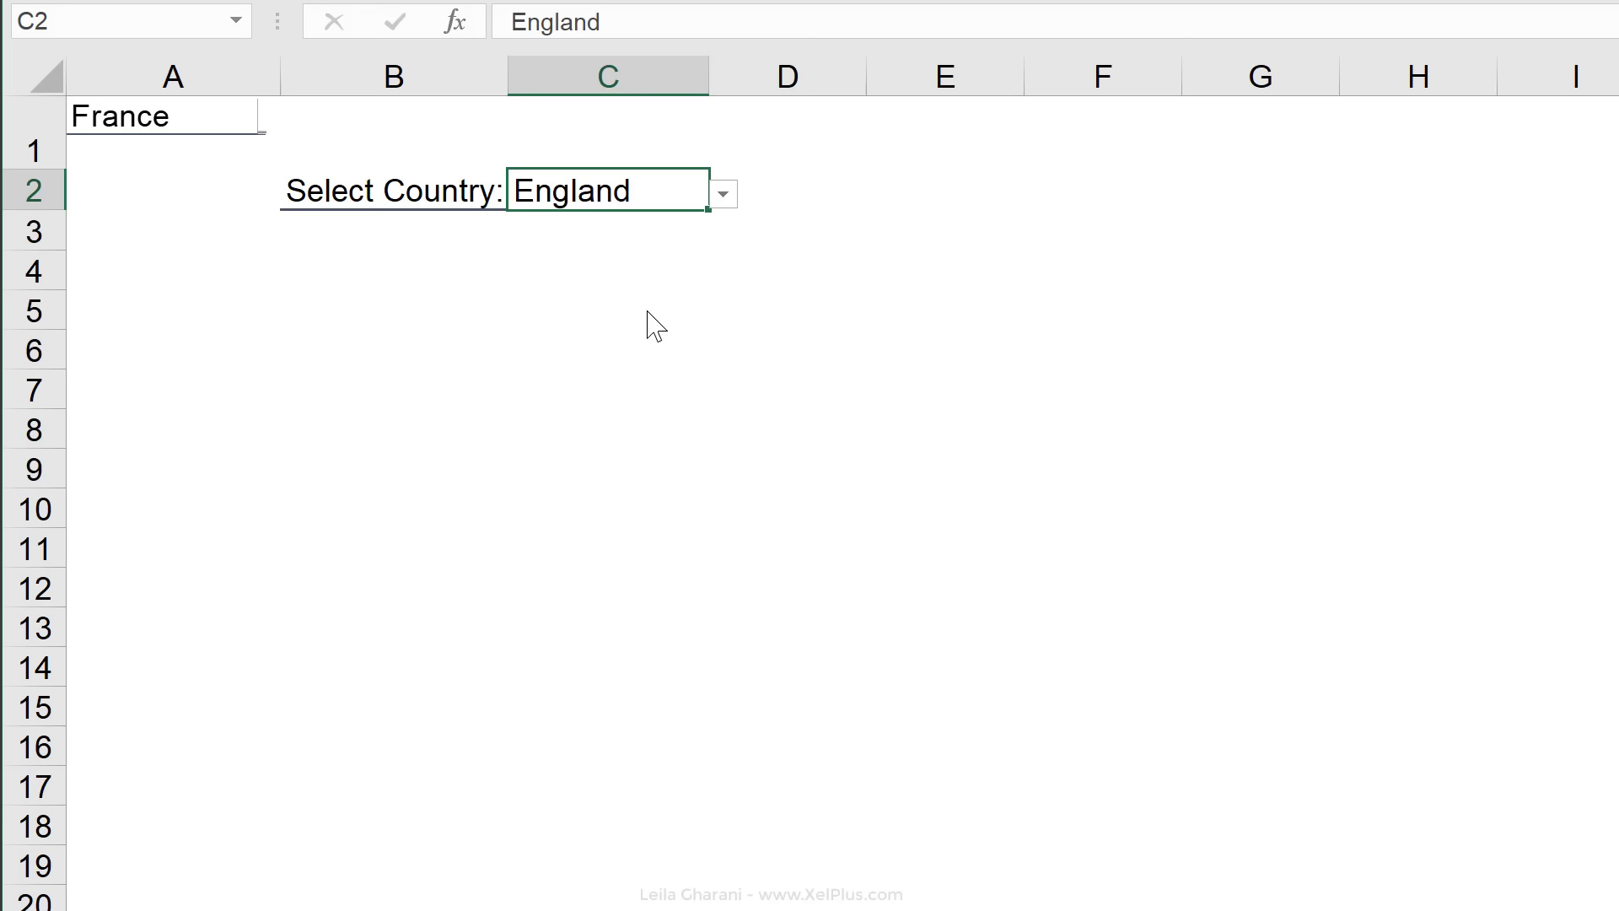
pyautogui.click(130, 116)
pyautogui.write('=$C$2')
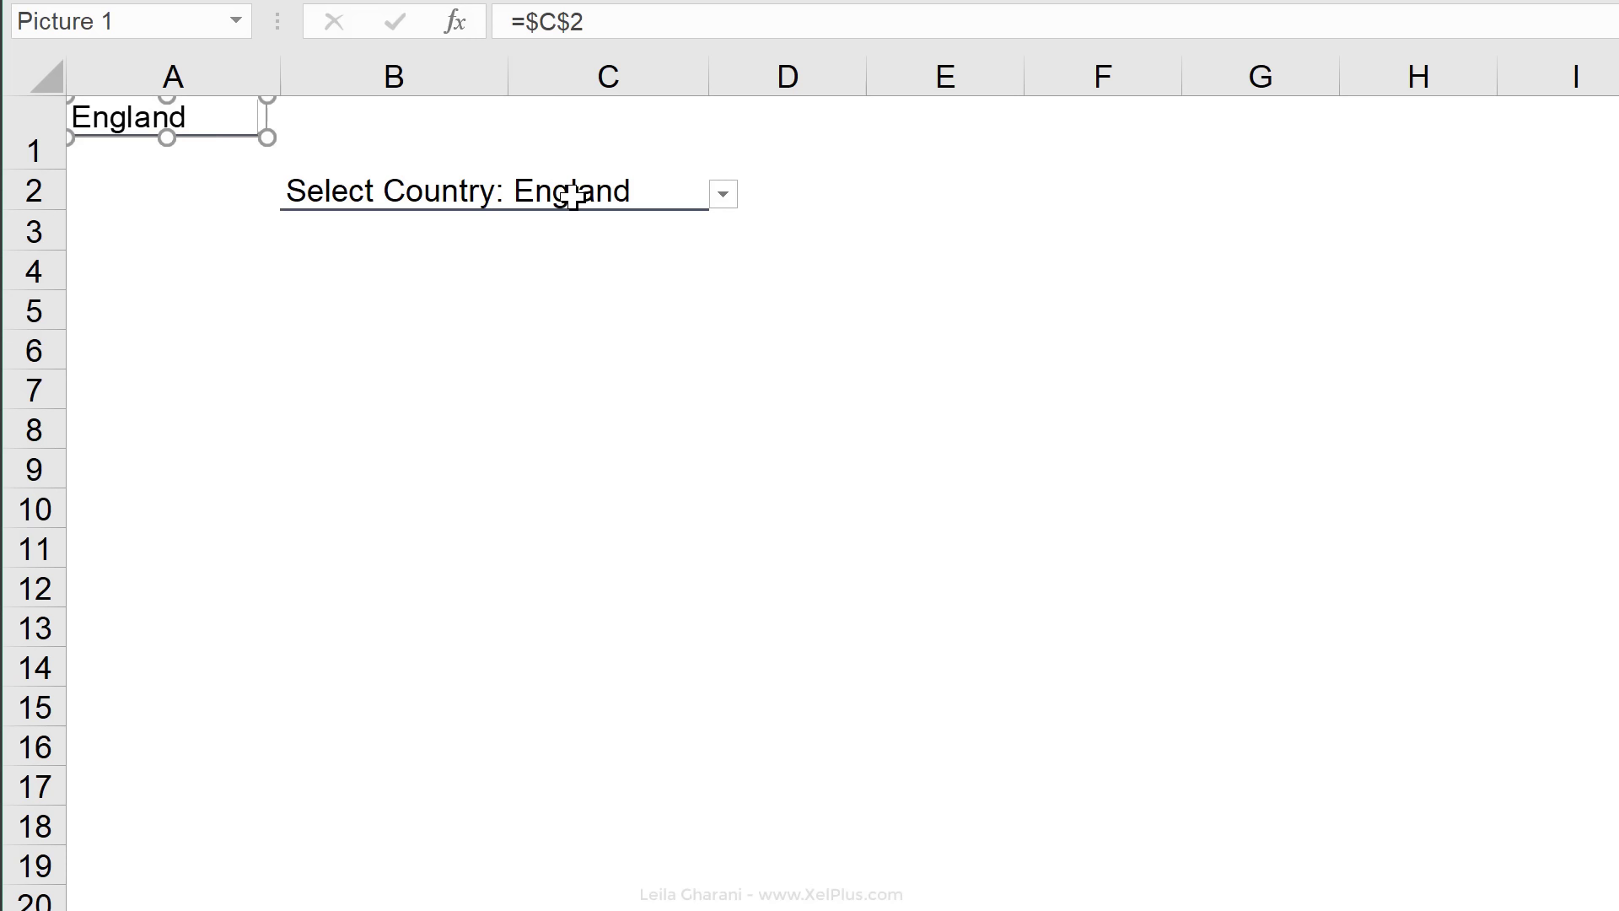
pyautogui.click(268, 895)
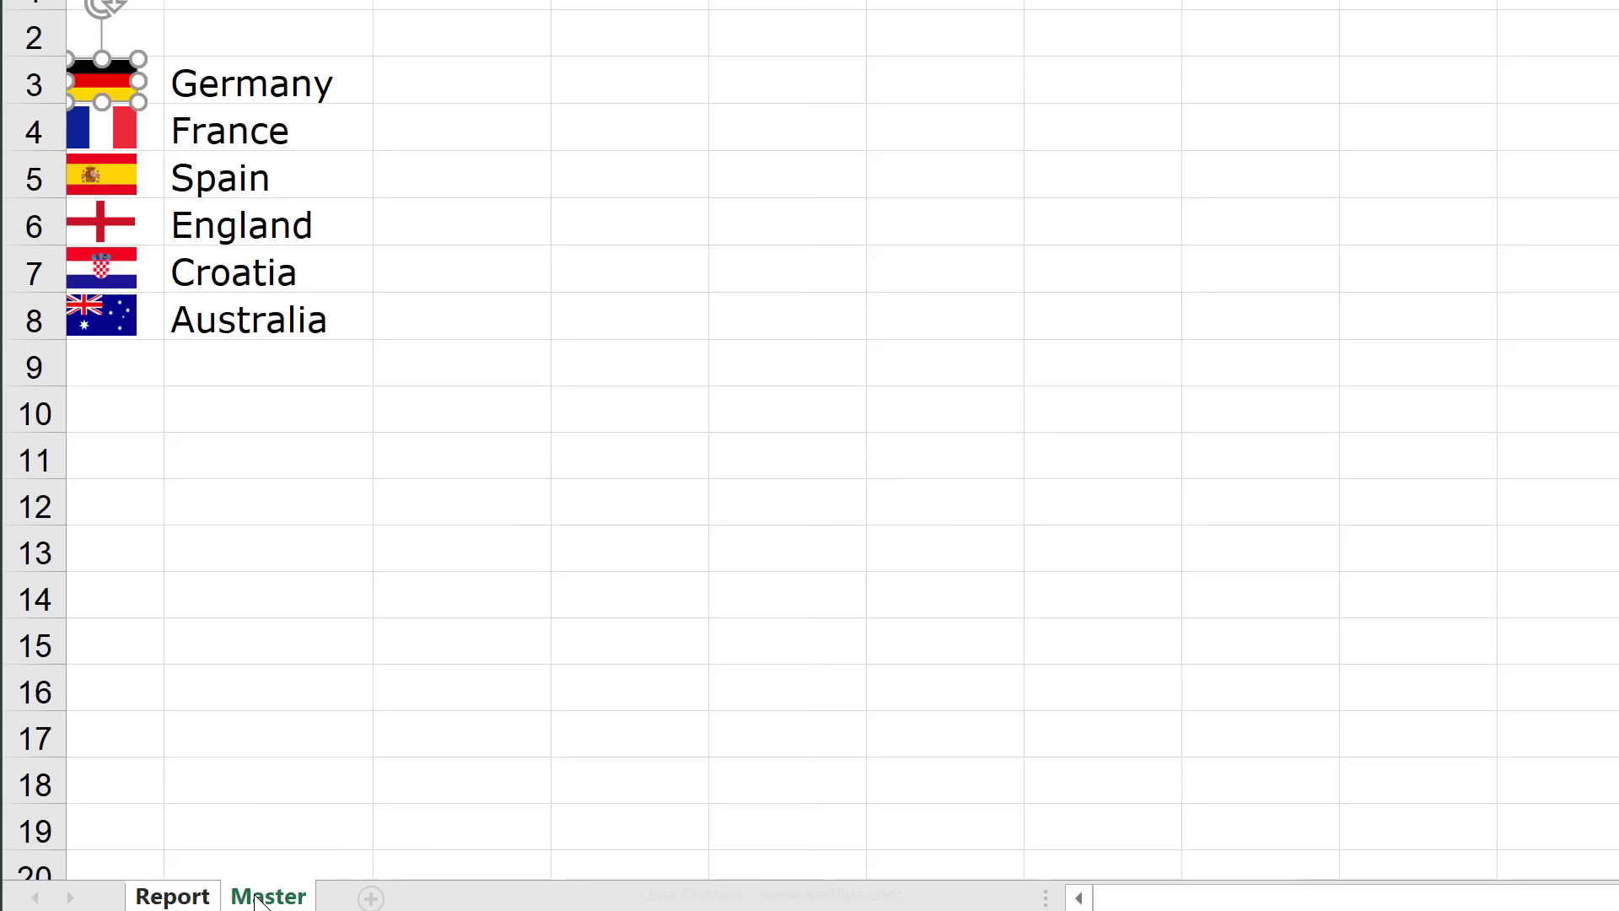
pyautogui.click(172, 896)
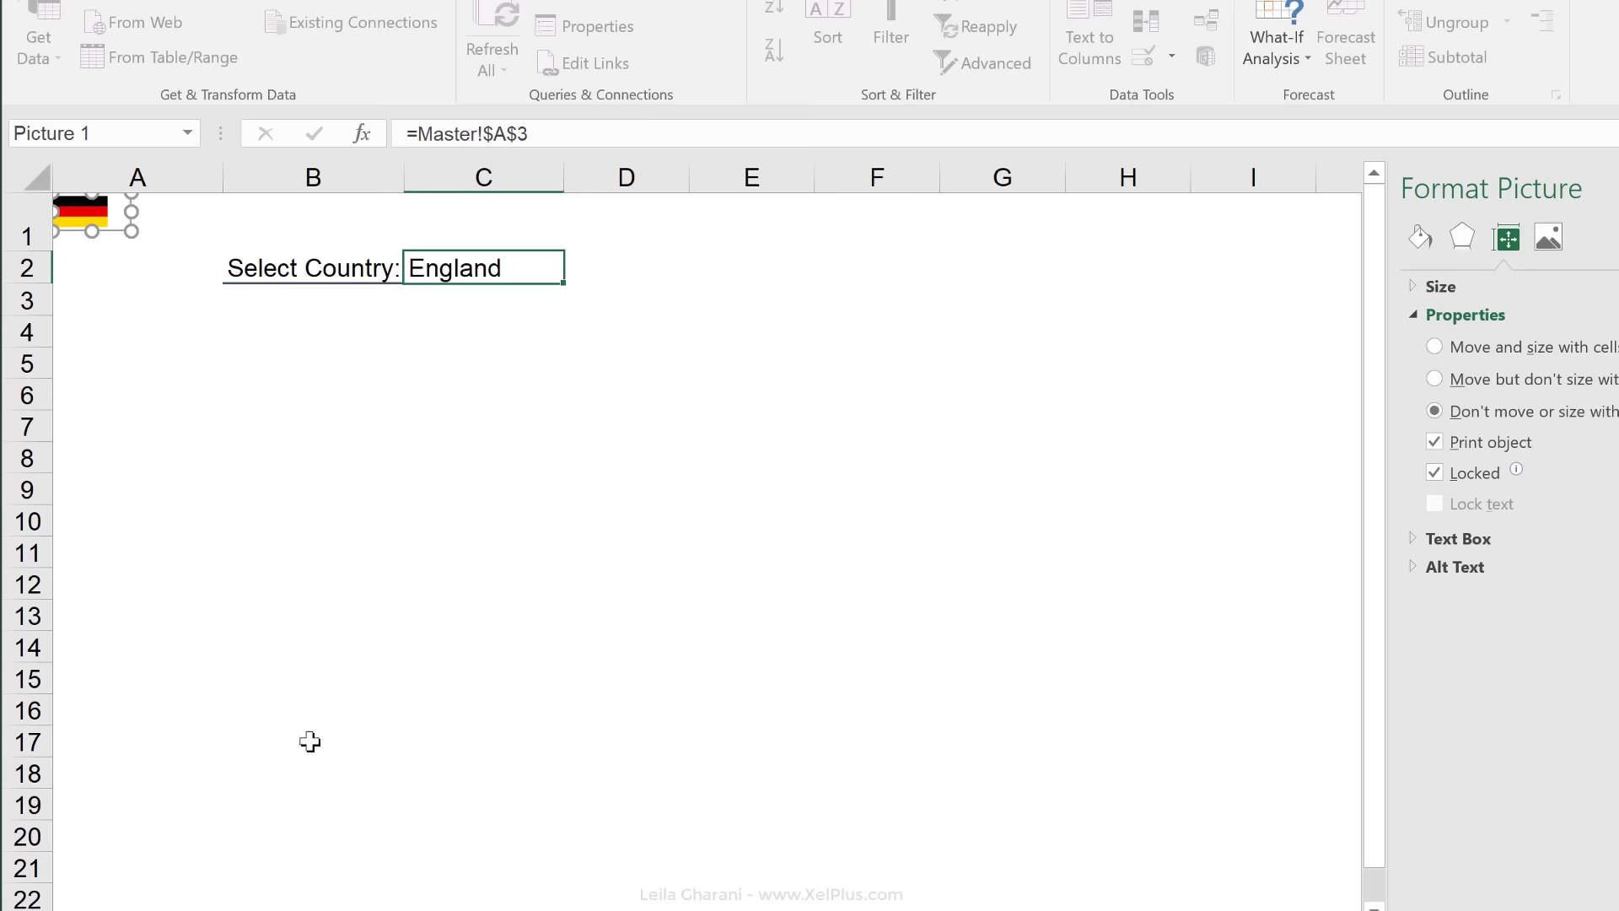
pyautogui.click(192, 894)
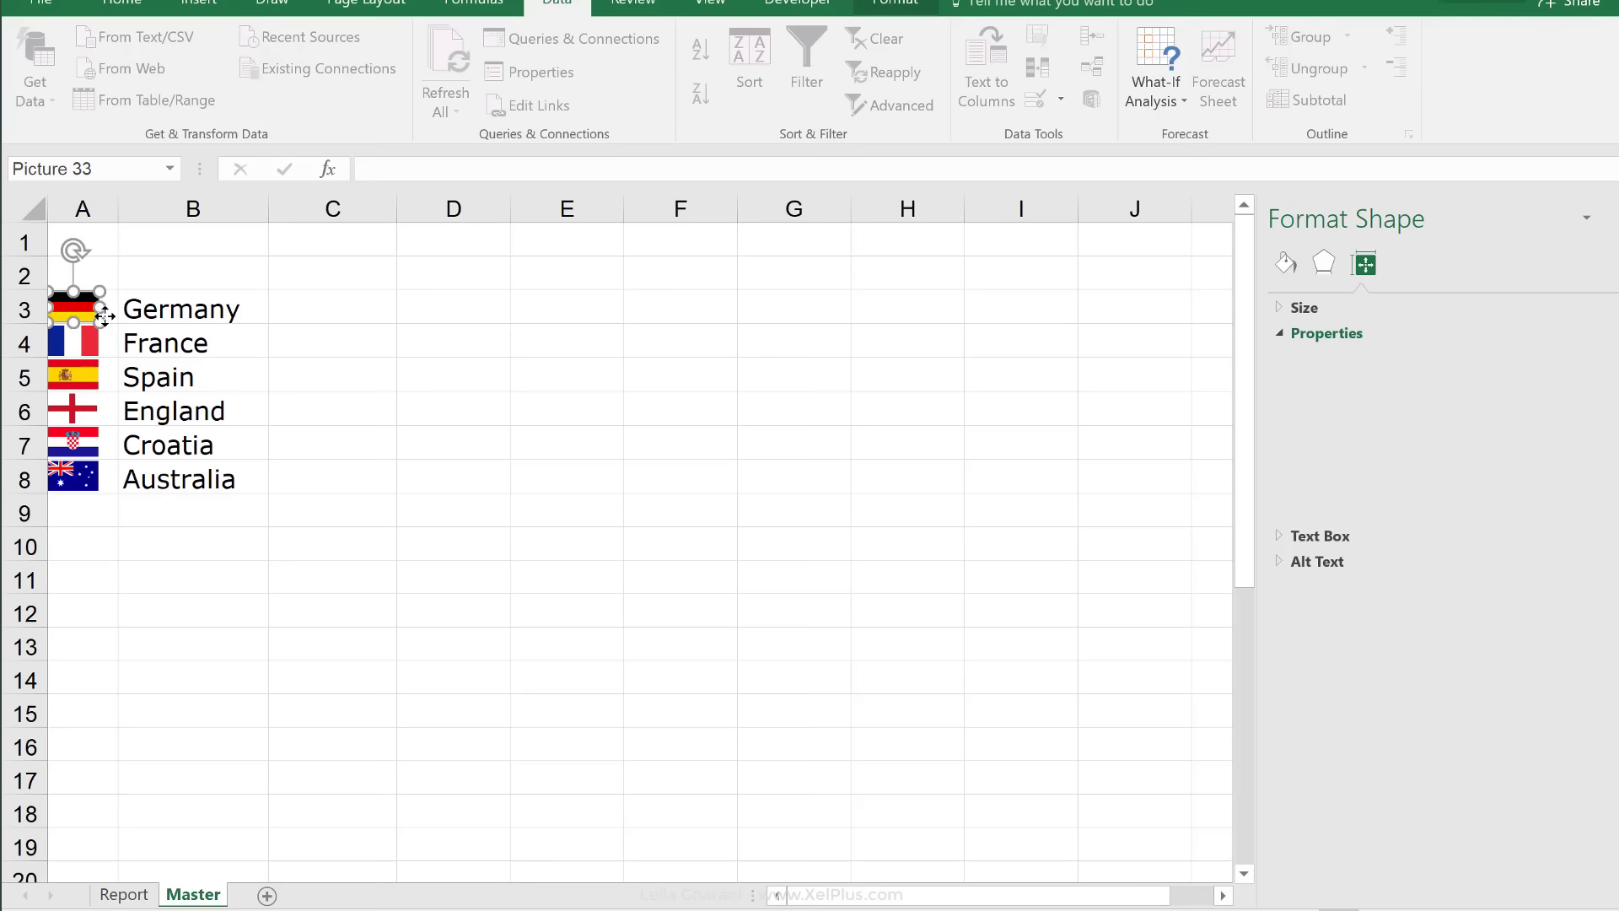
# Name the Master A3 flag cell Germany and begin selecting flags with country names
pyautogui.click(123, 894)
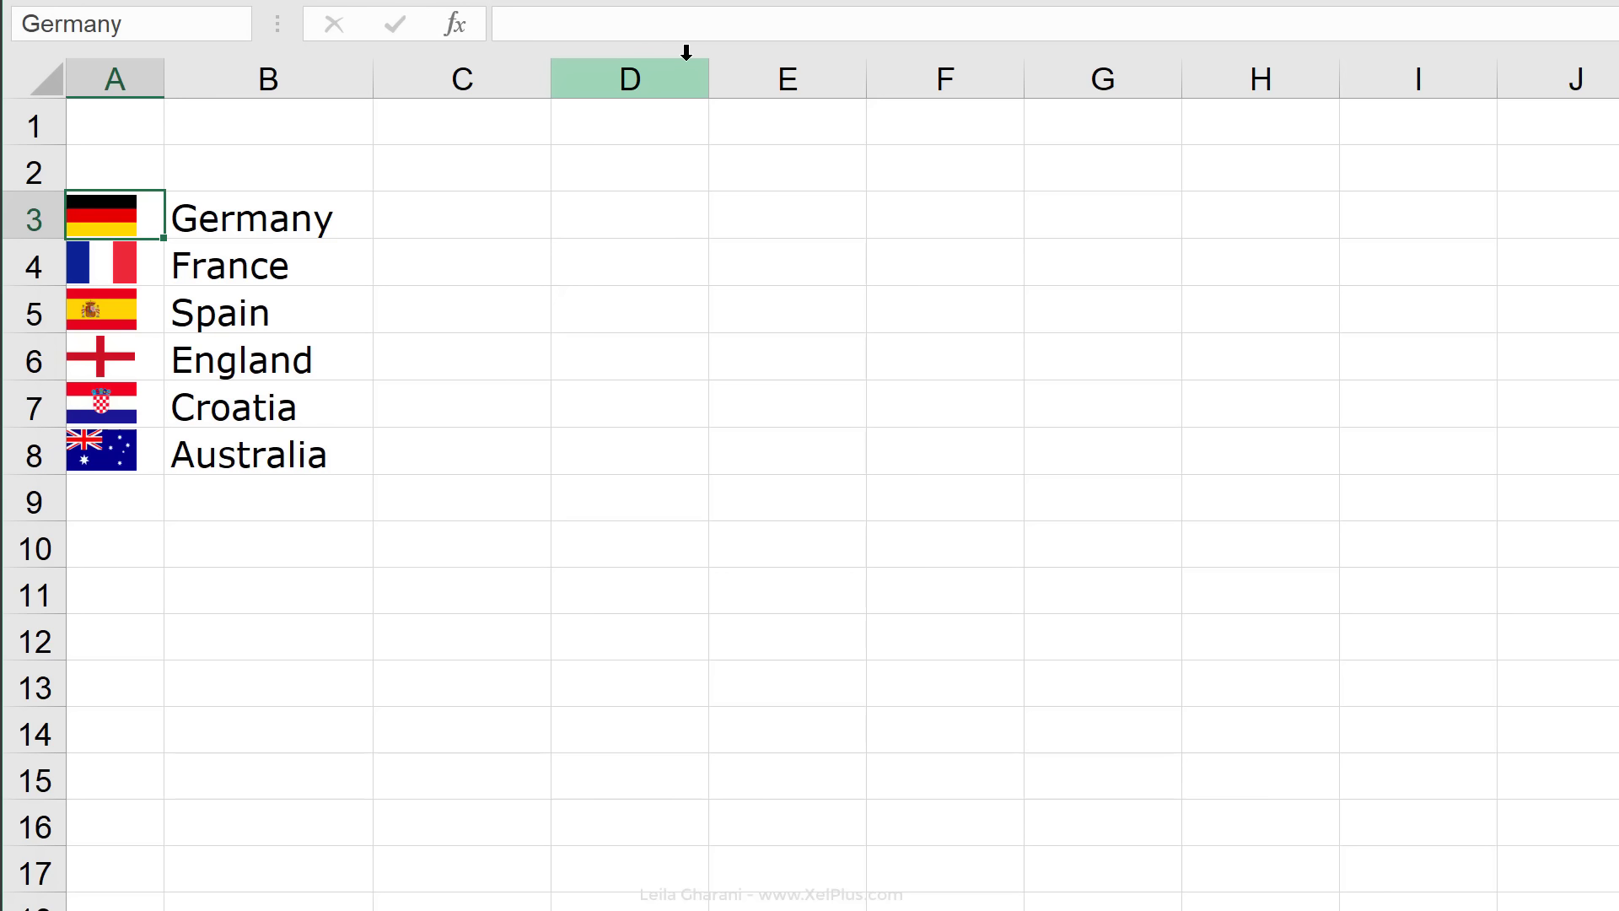
pyautogui.click(114, 265)
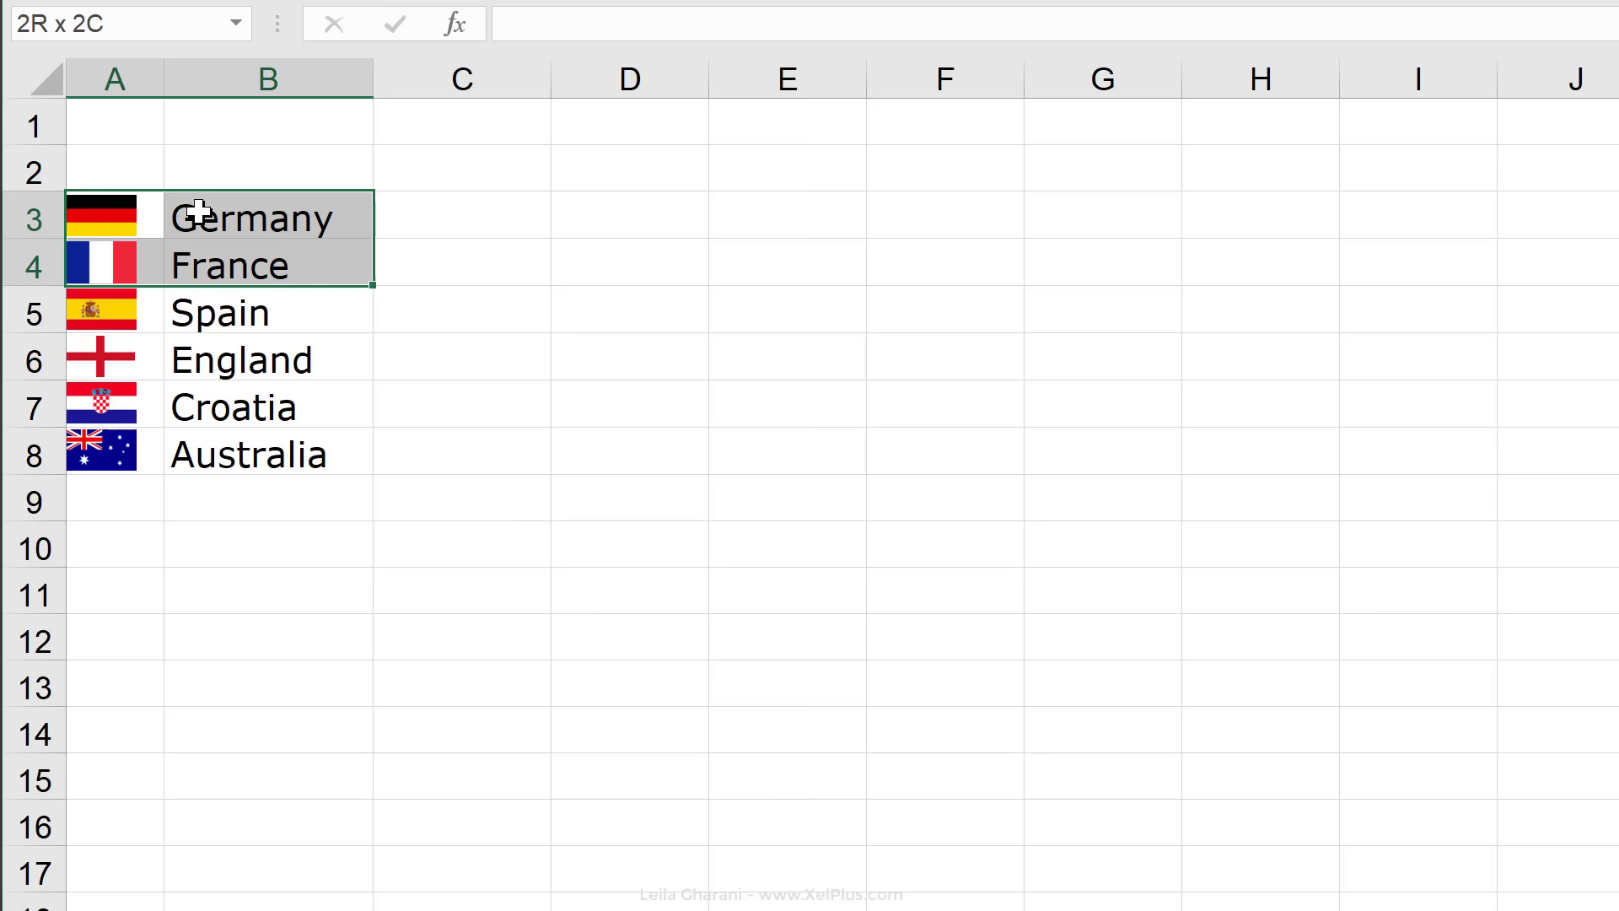
# Create names for flag cells A3:A8 from the country names in the right column
pyautogui.click(658, 31)
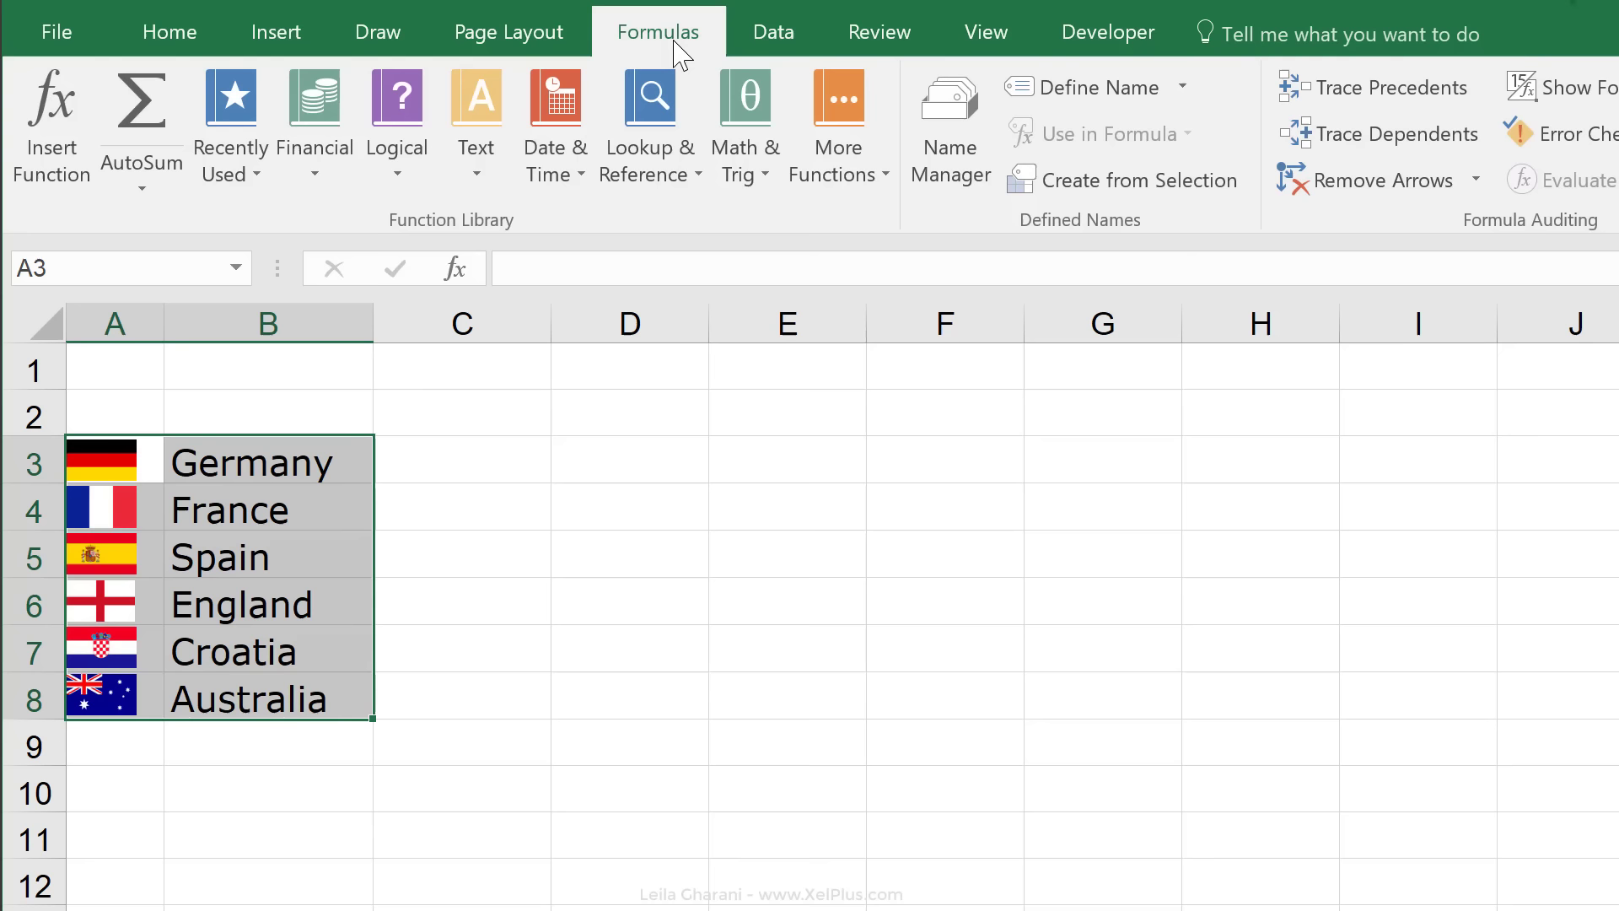
pyautogui.click(1137, 181)
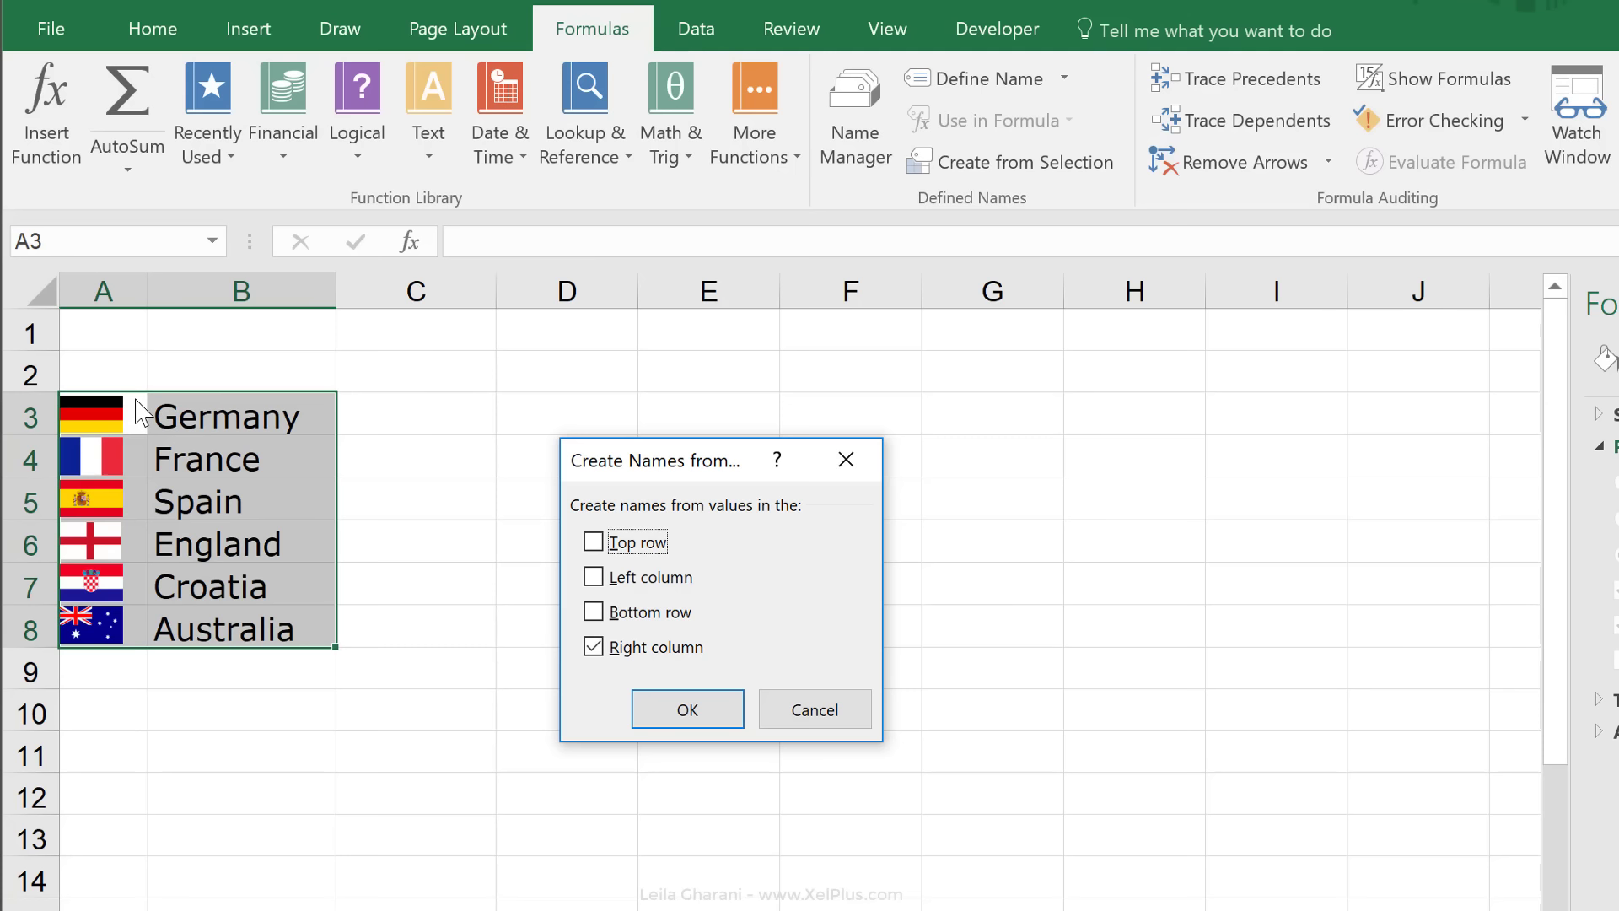
pyautogui.click(686, 710)
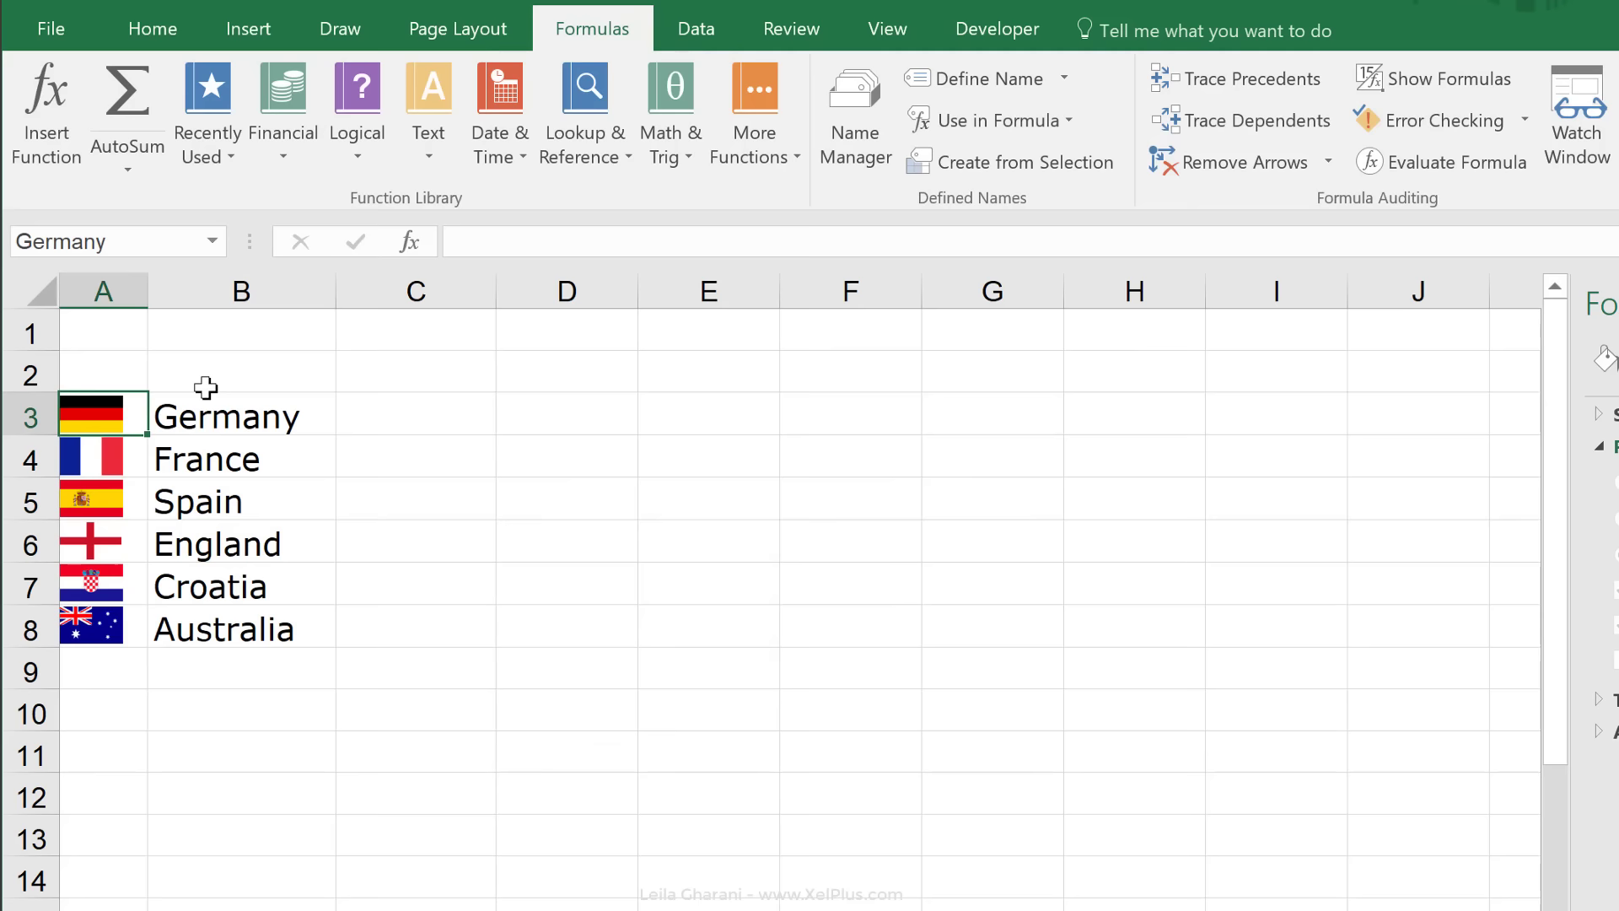
pyautogui.click(853, 113)
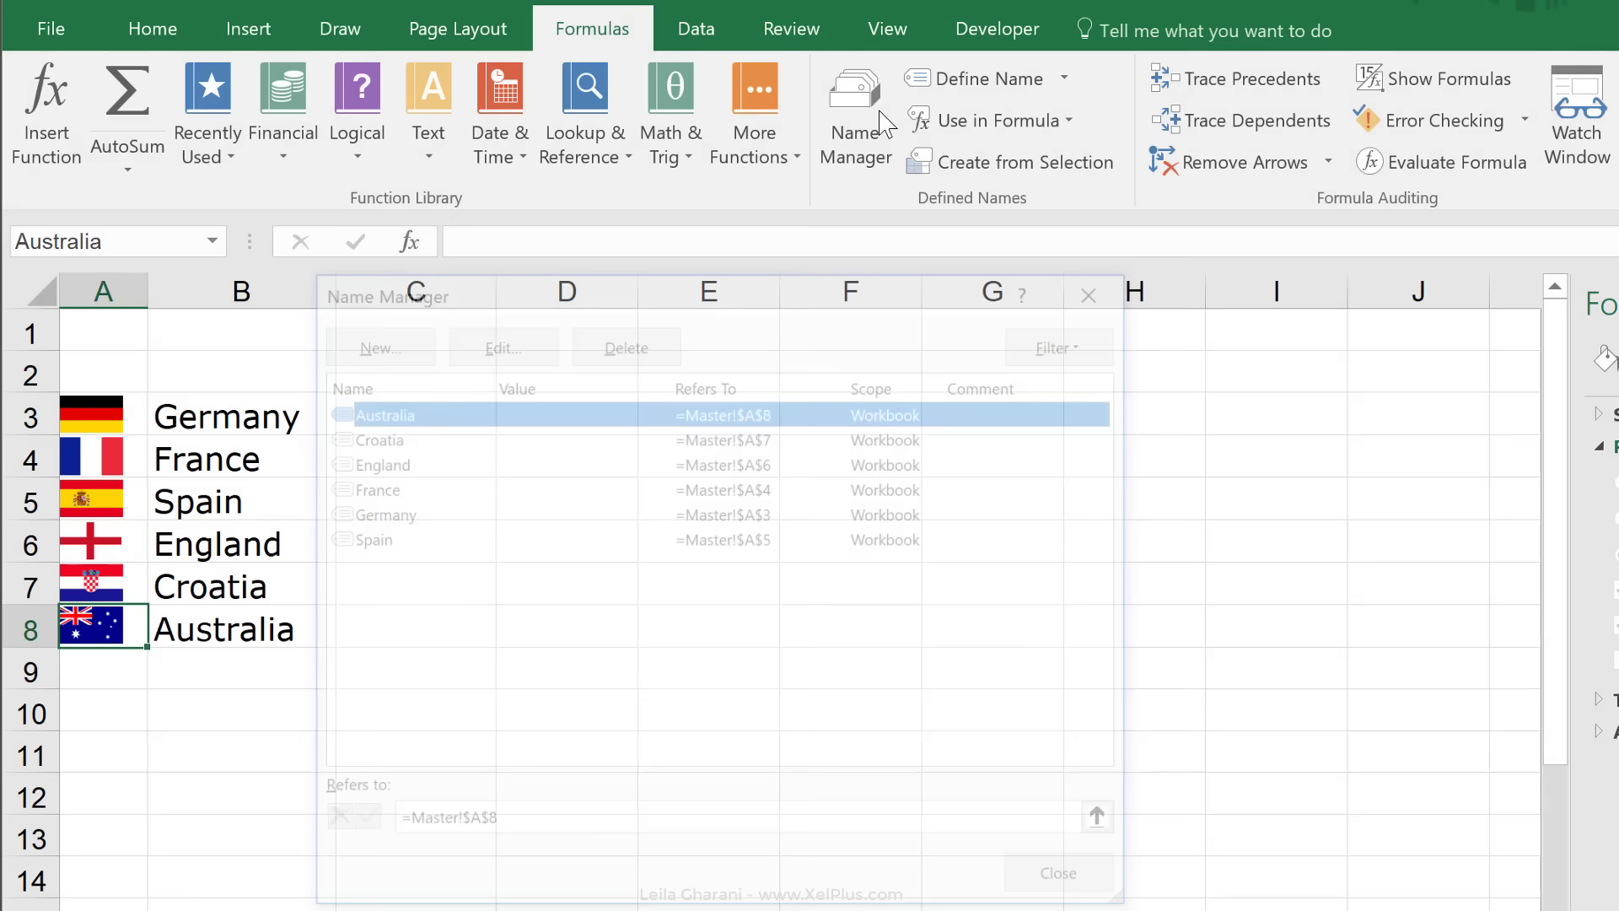
pyautogui.click(1055, 872)
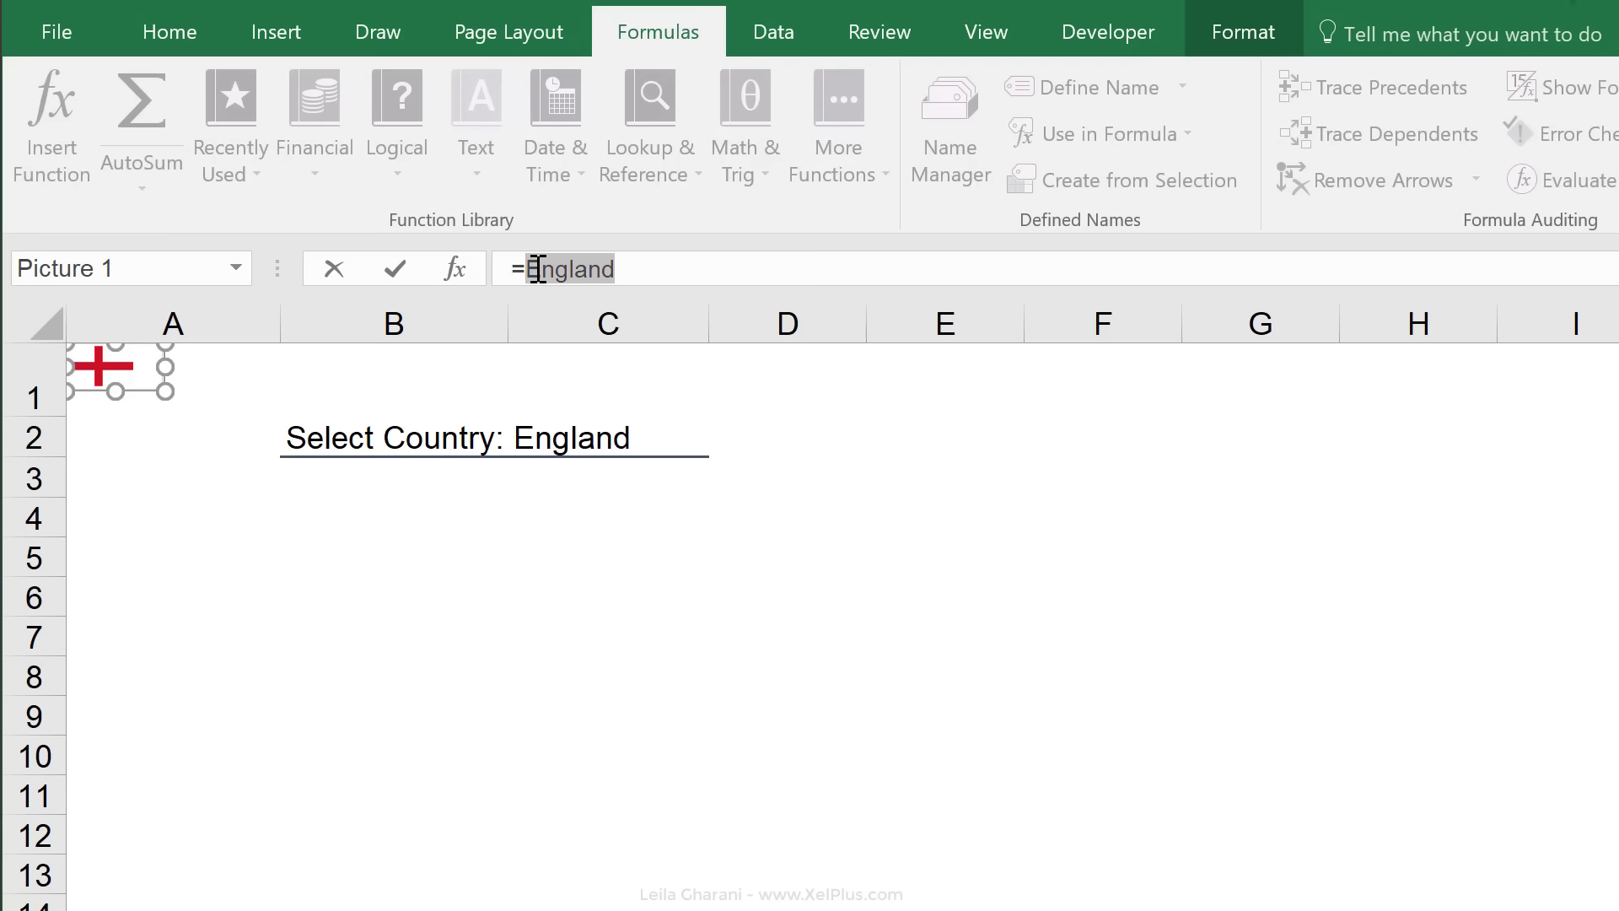
# Change the picture's link to =$C$2, try =INDIRECT($C$2) and dismiss the reference warning
pyautogui.click(607, 438)
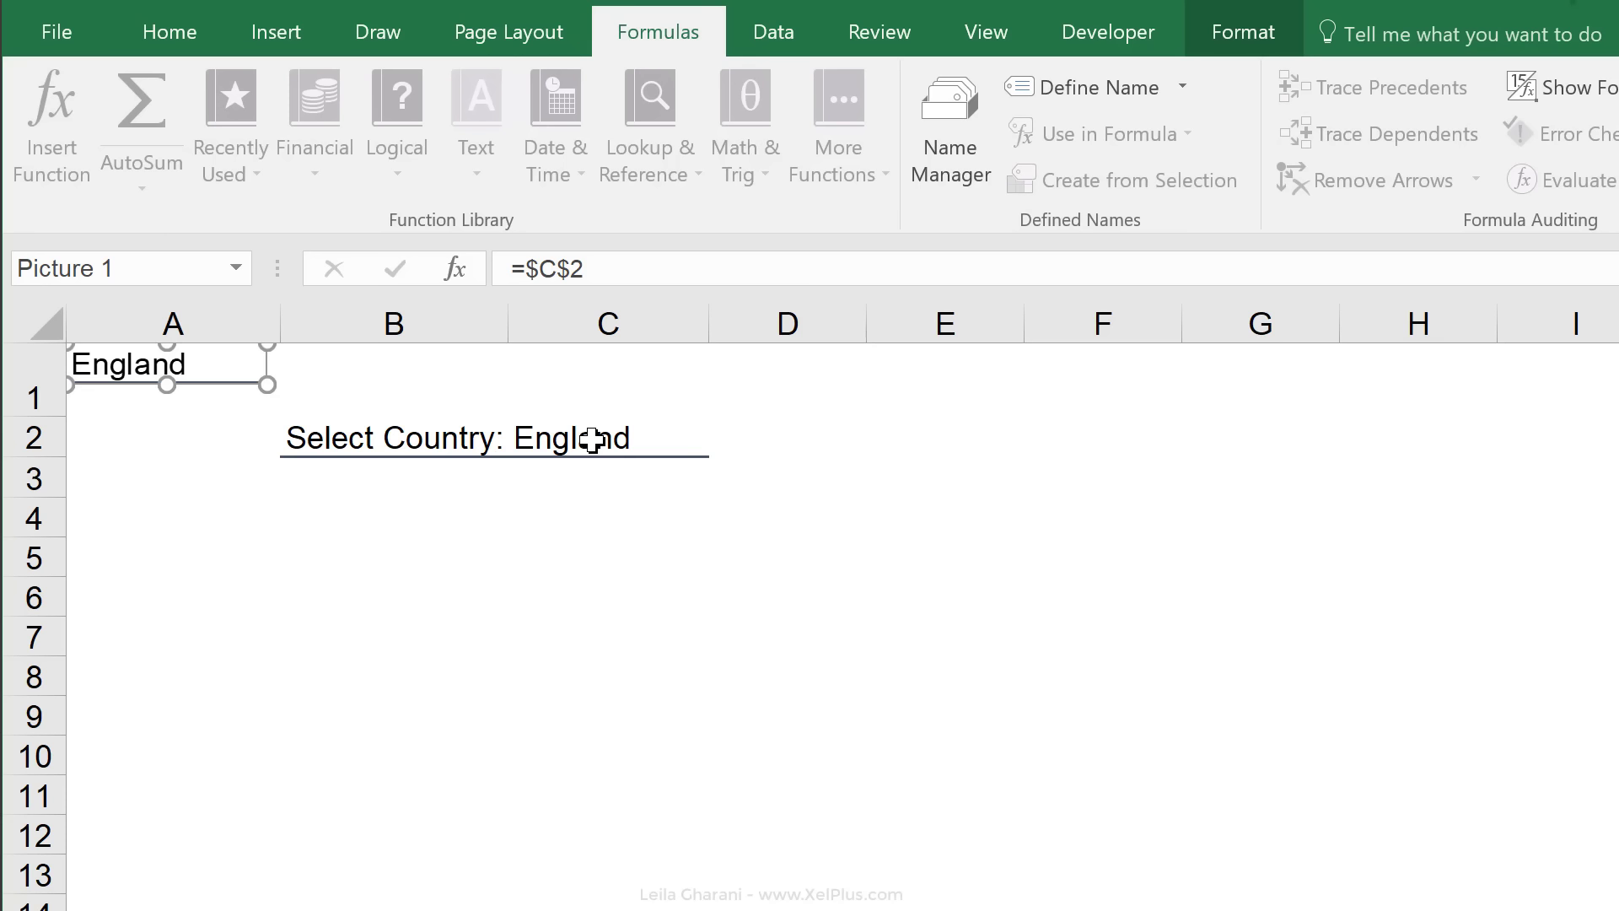
pyautogui.click(607, 437)
pyautogui.write('indirect(')
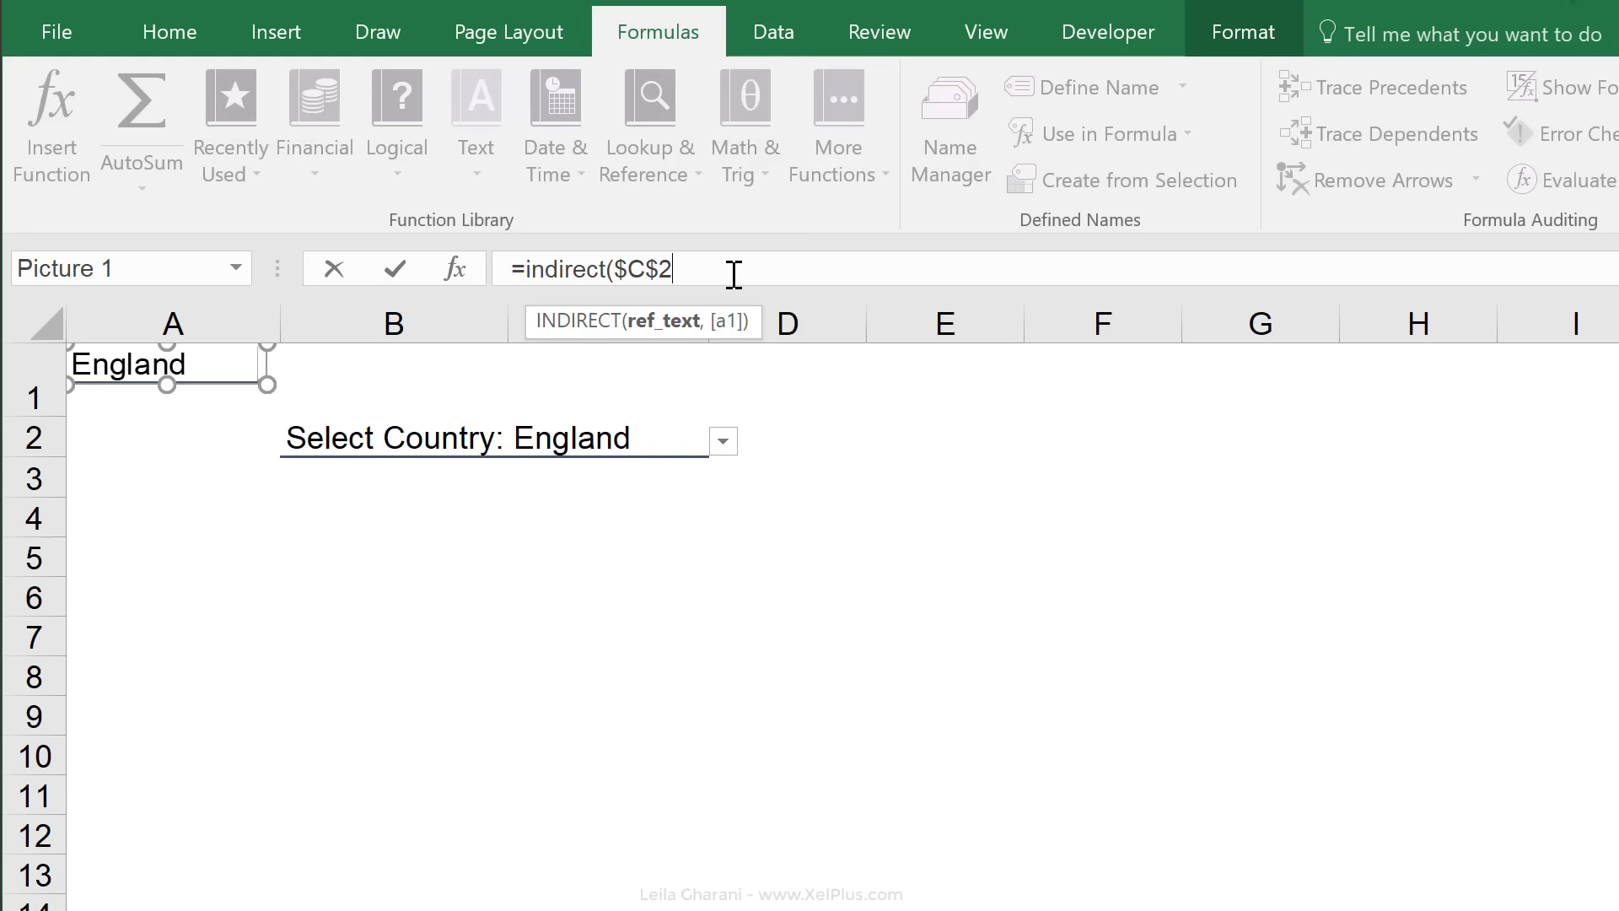
pyautogui.press('enter')
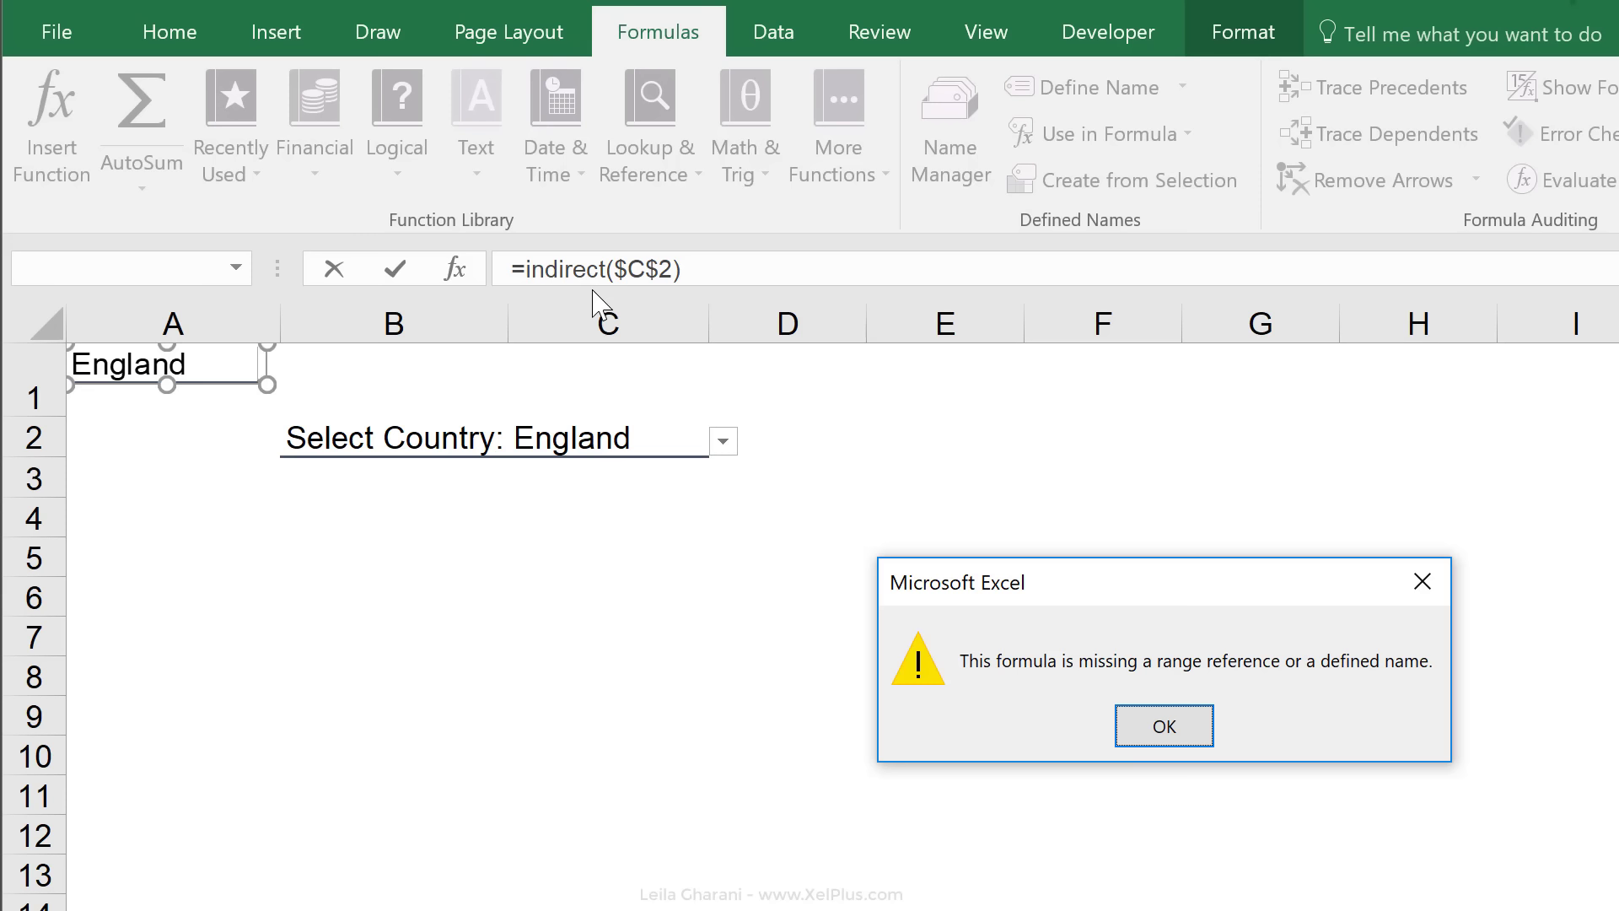
pyautogui.click(1162, 725)
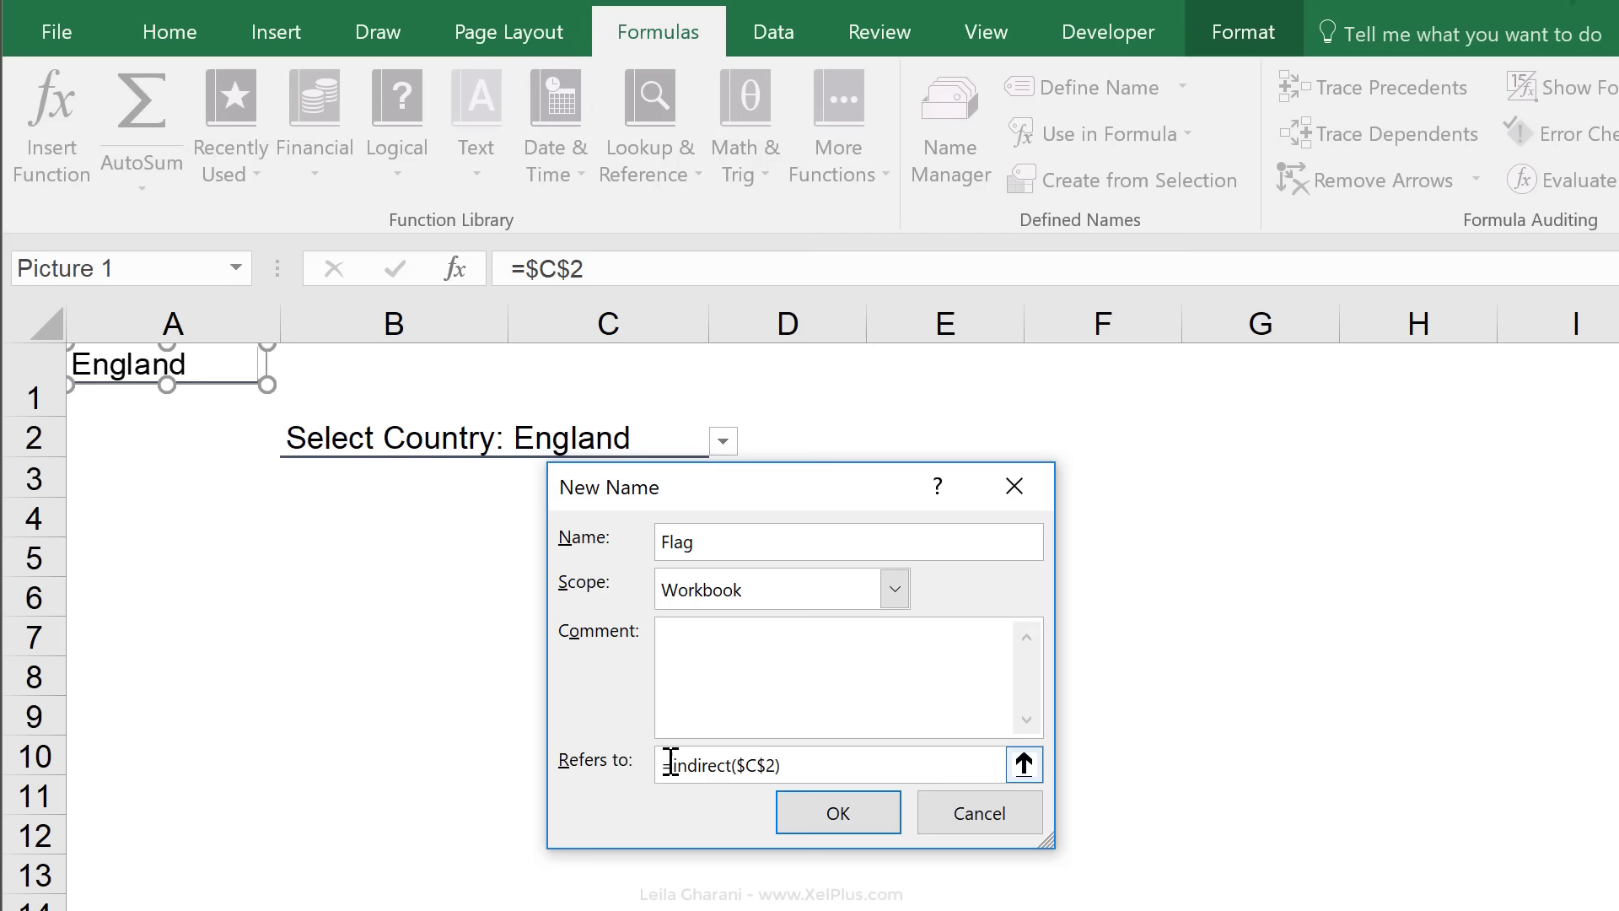
# Confirm the workbook name Flag referring to =INDIRECT($C$2) and close Name Manager
pyautogui.click(838, 811)
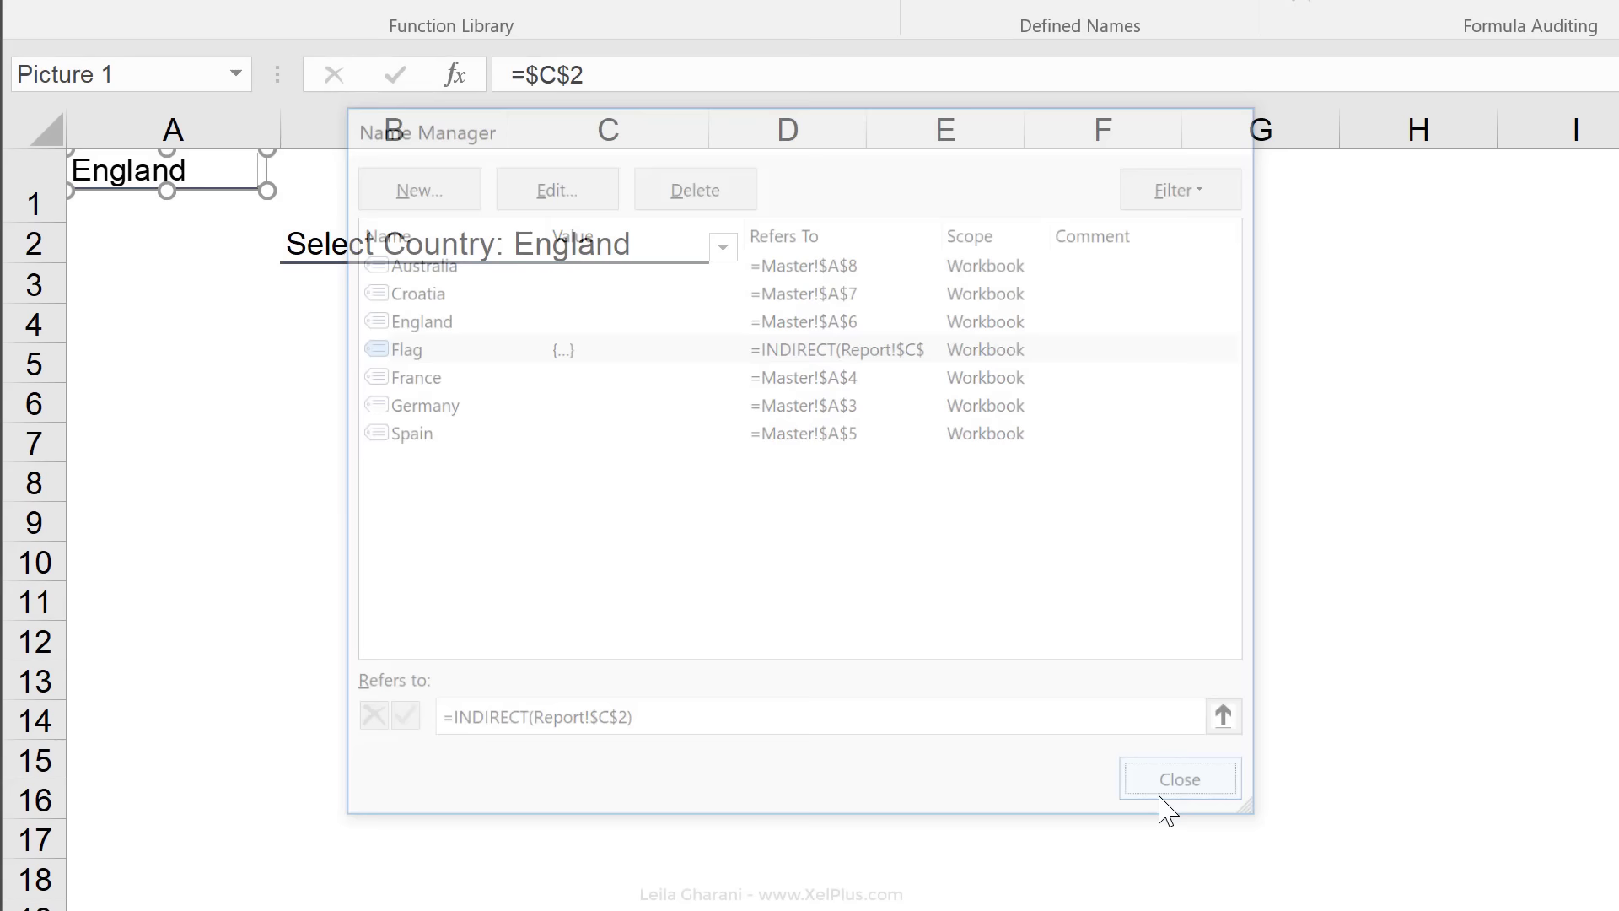
pyautogui.click(1179, 779)
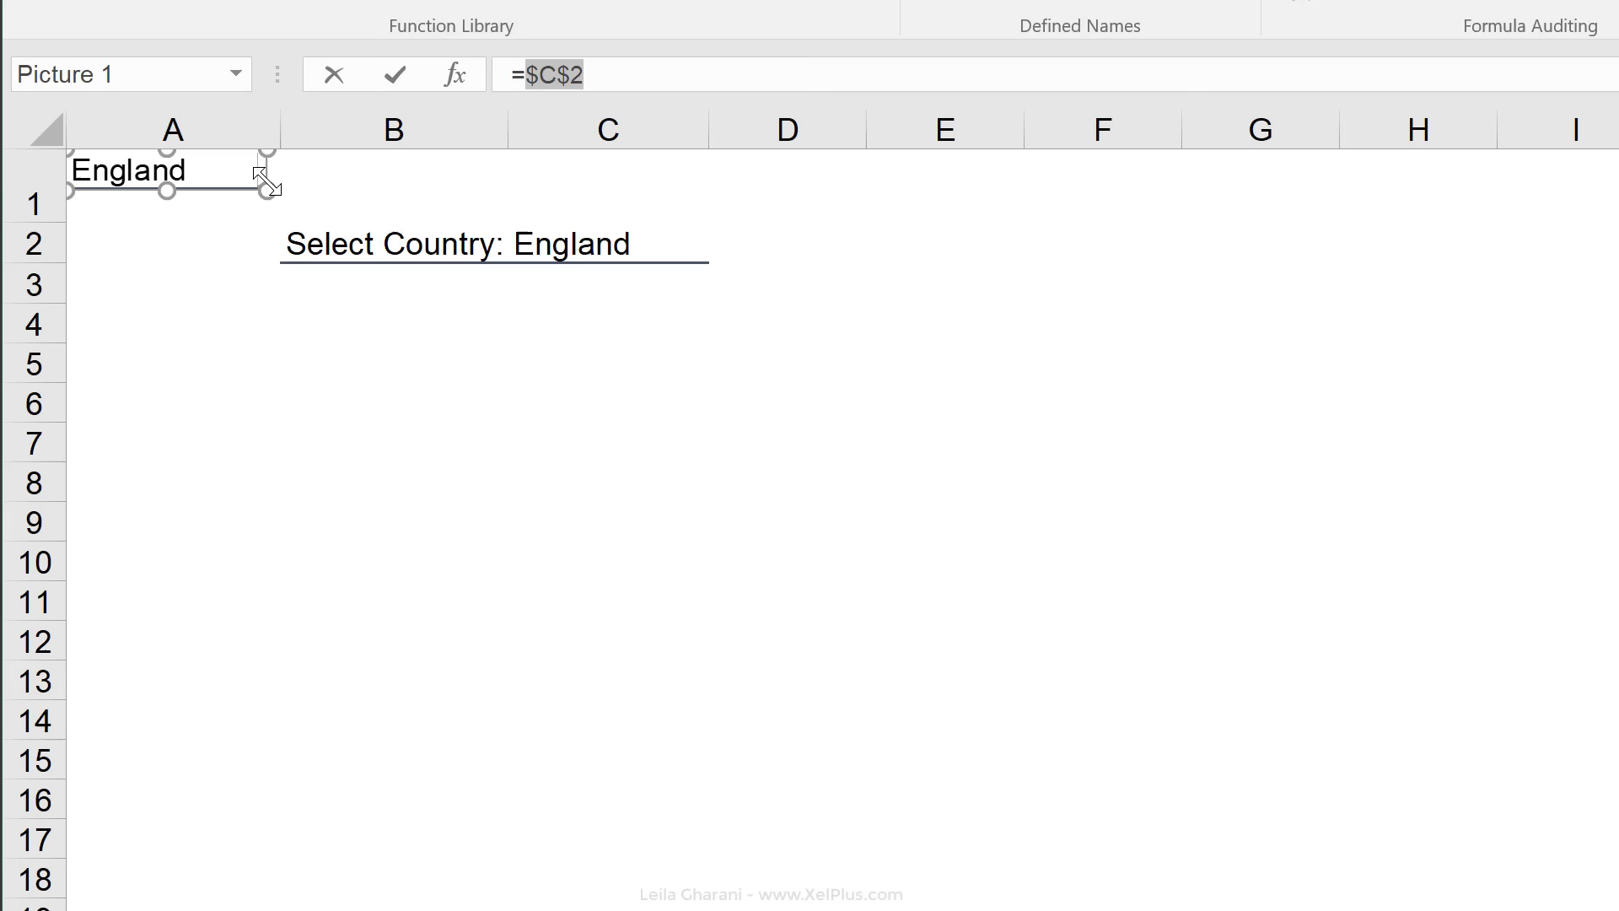
# Set the picture's formula to =Flag and choose France in C2 to show its flag
pyautogui.write('Flag')
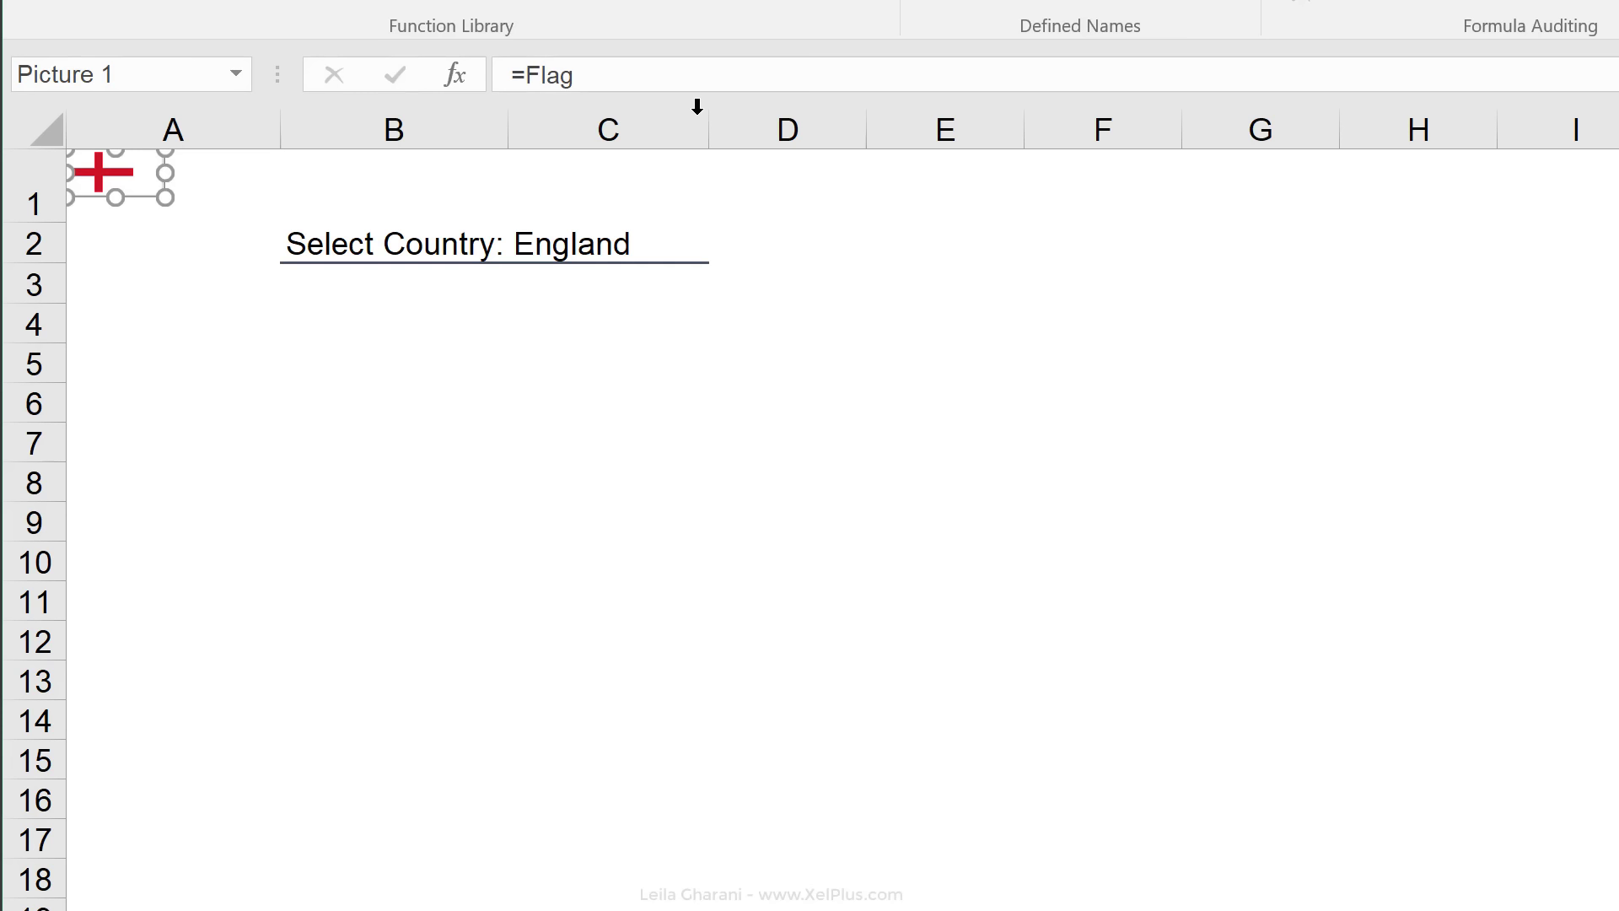
pyautogui.click(721, 246)
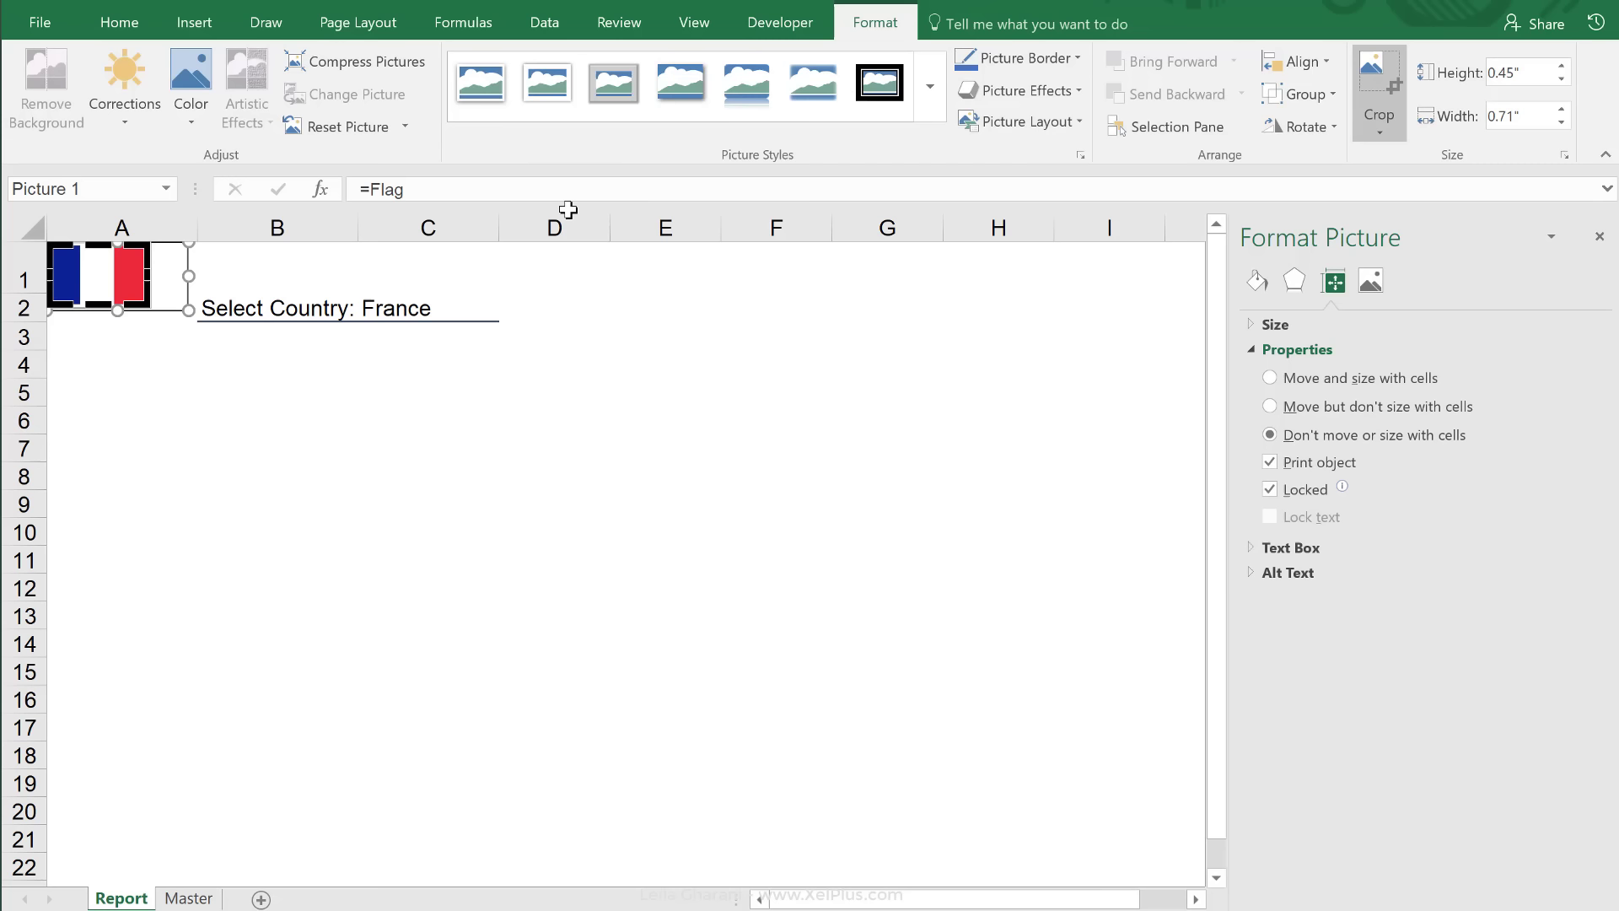
# Select Australia from the C2 country list so the linked picture shows the Australian flag
pyautogui.click(506, 308)
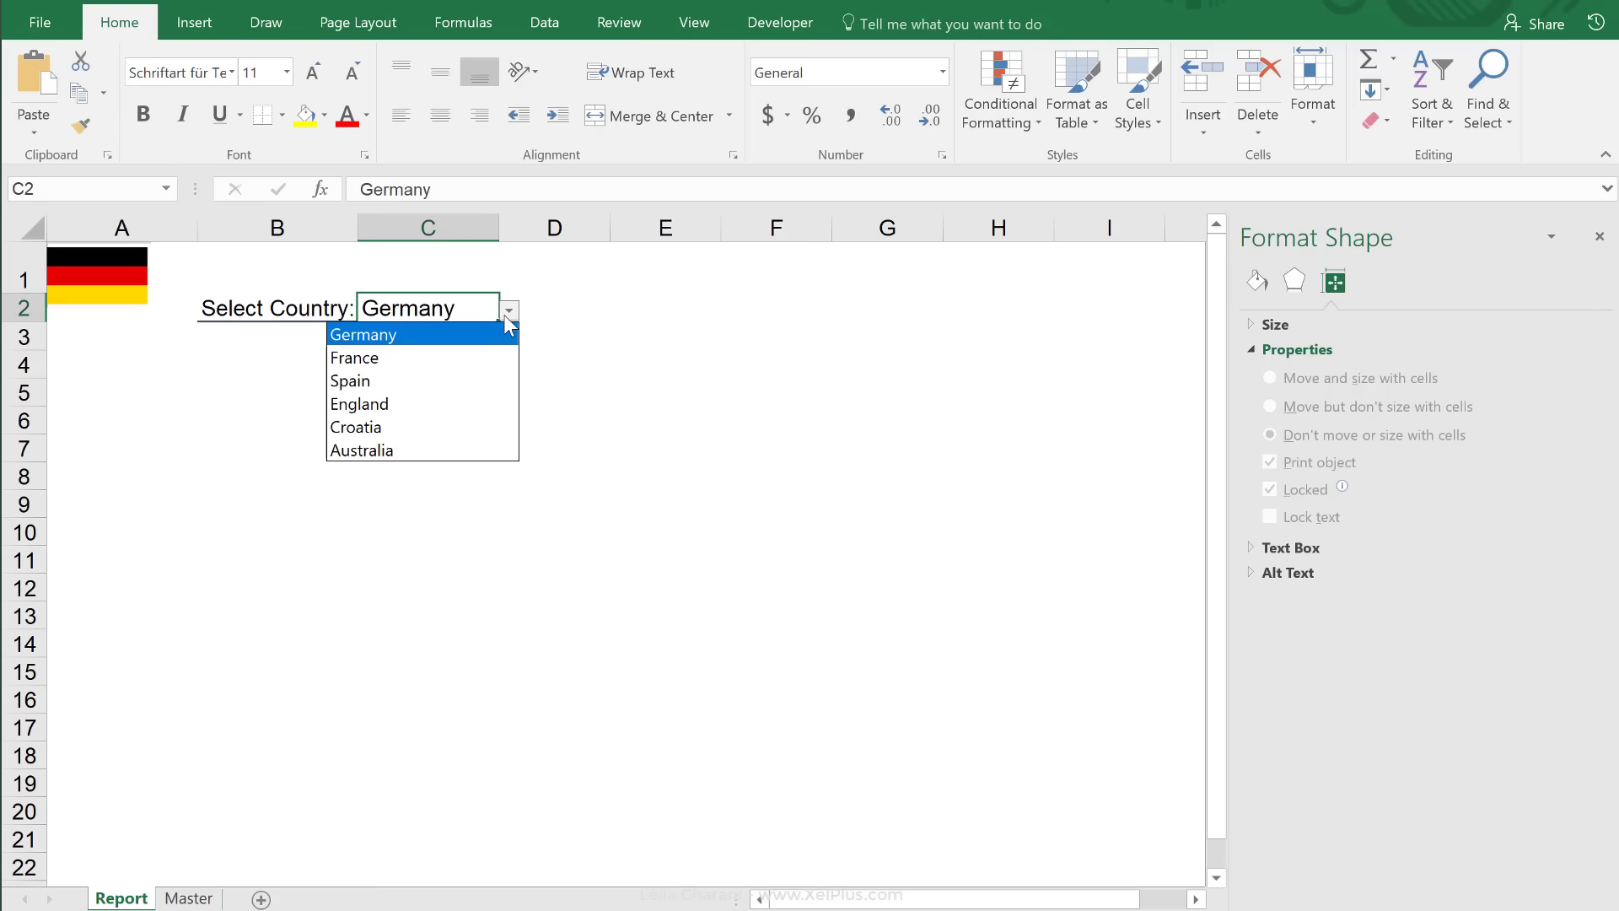
pyautogui.click(361, 450)
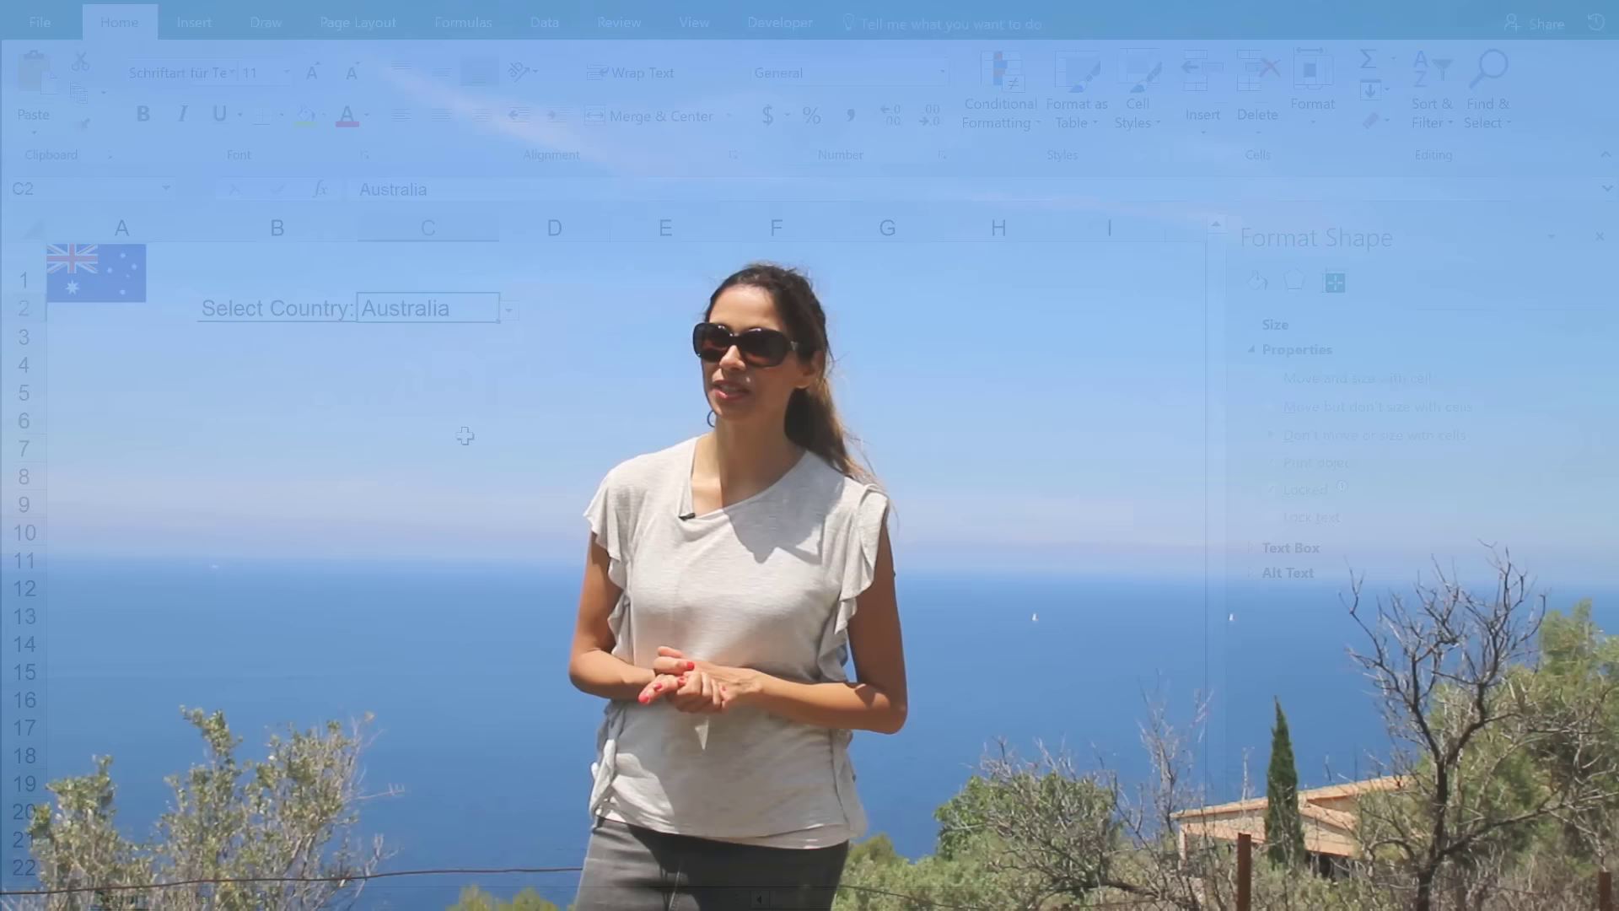